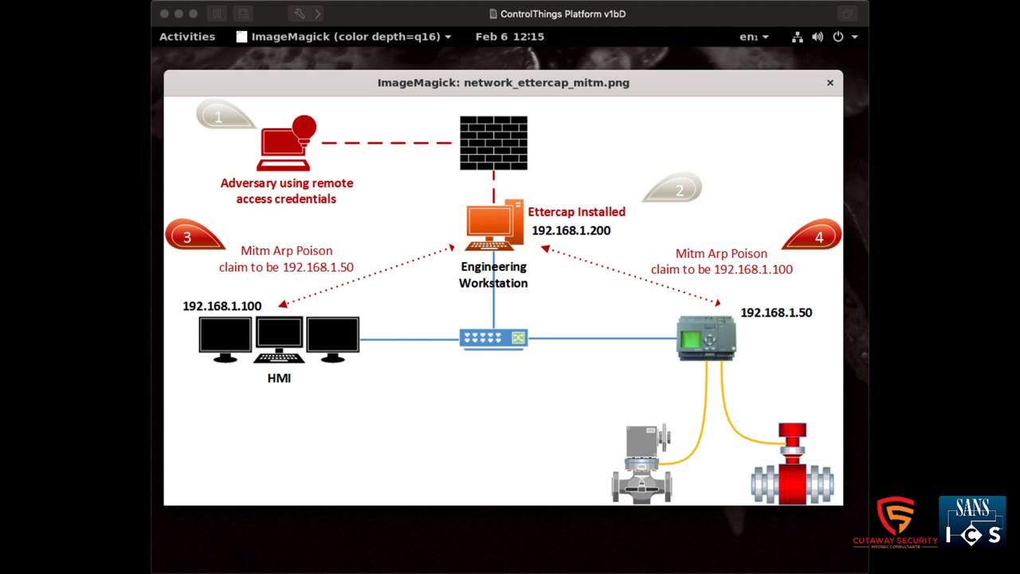
mouse_move(310, 387)
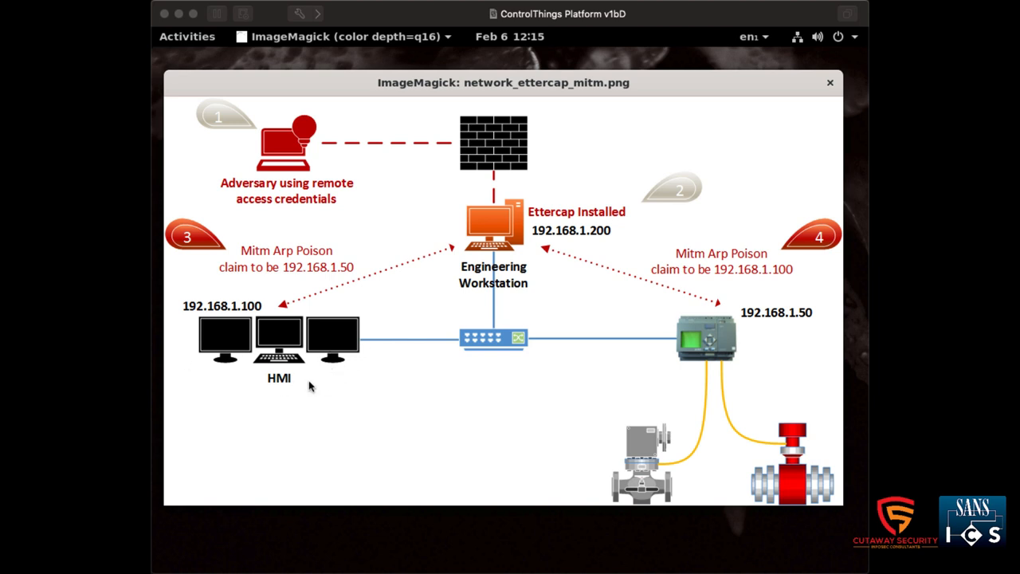
mouse_move(287, 401)
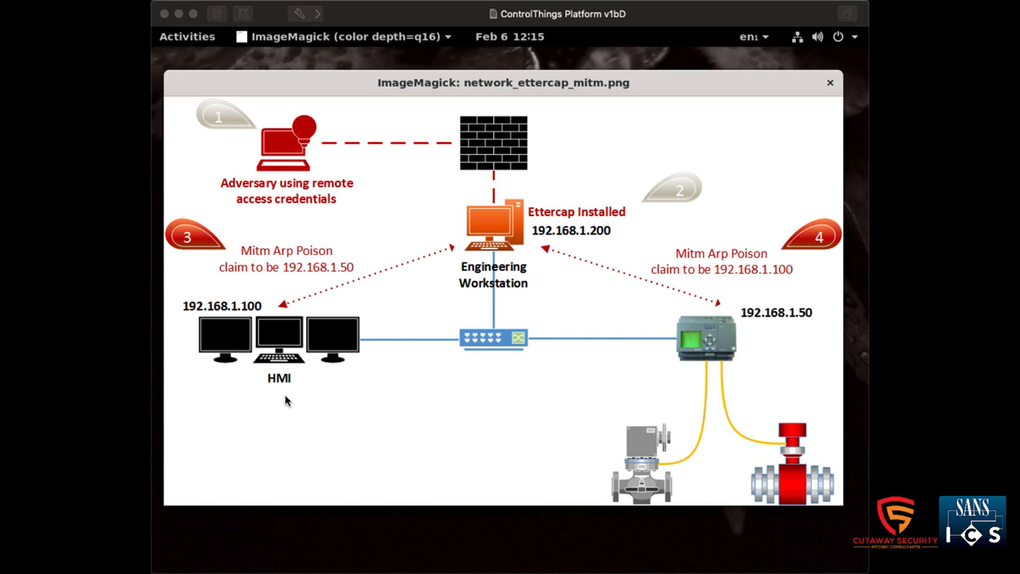
mouse_move(718, 392)
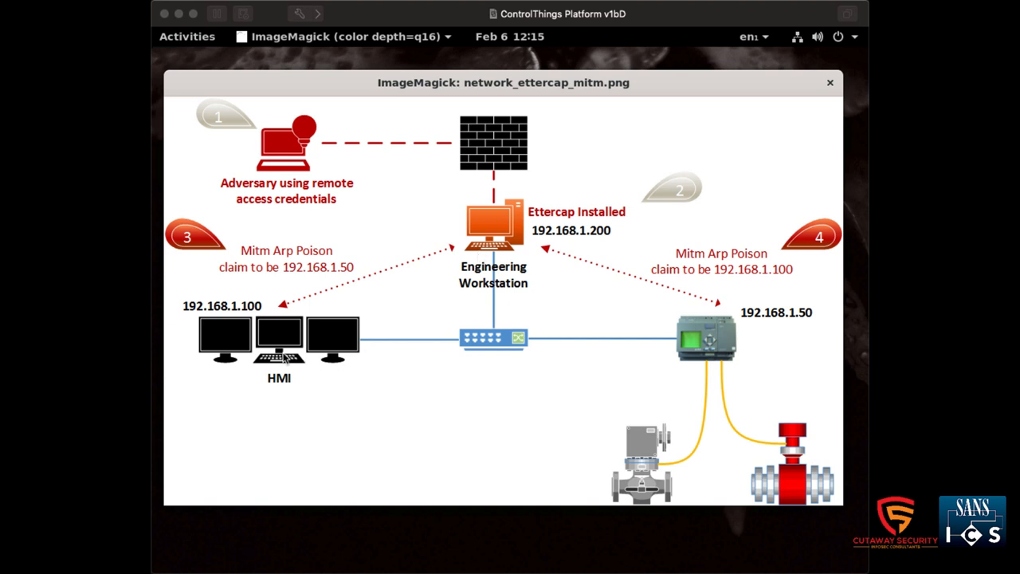
mouse_move(562, 360)
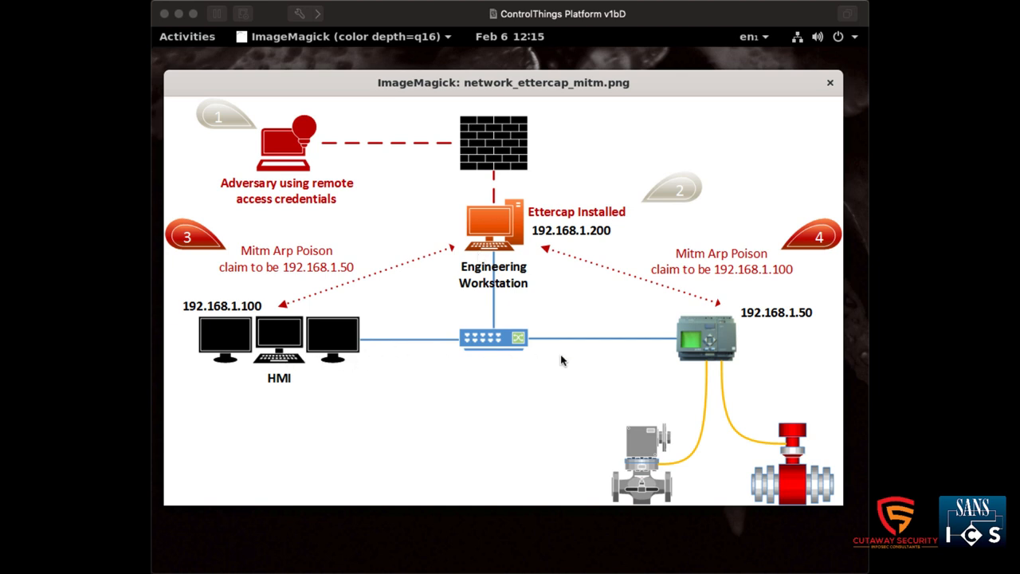
mouse_move(308, 357)
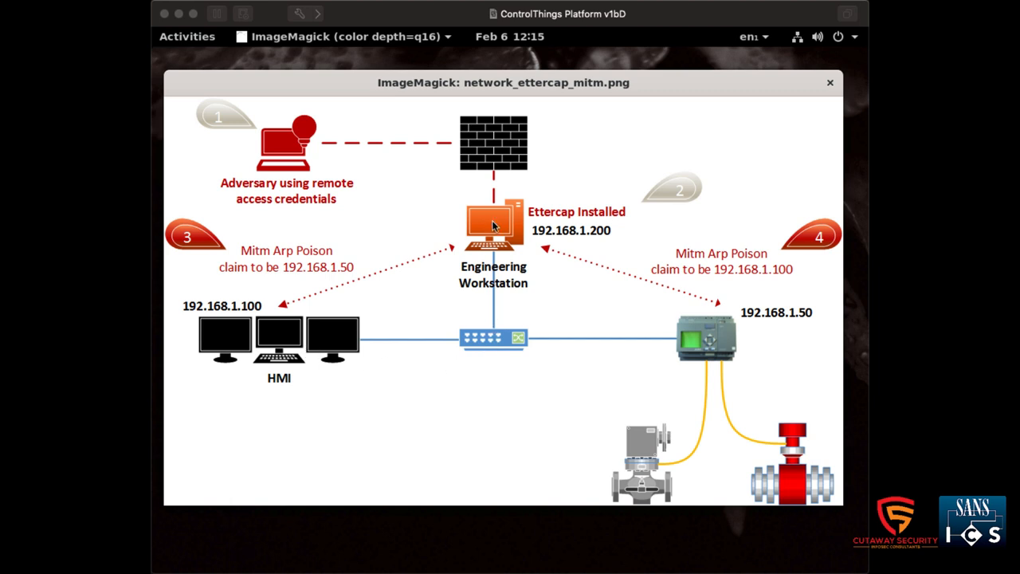
mouse_move(496, 314)
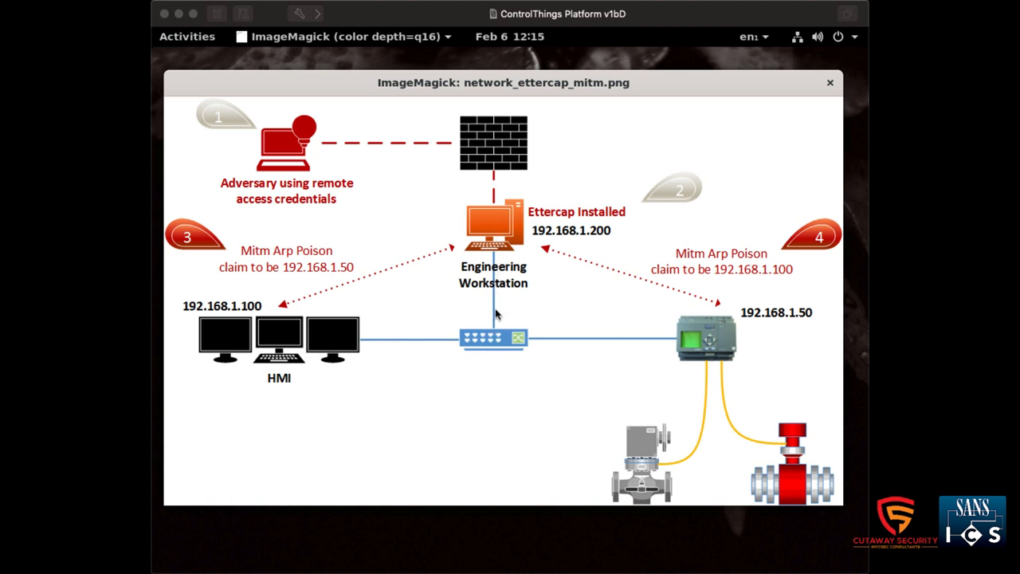
mouse_move(577, 382)
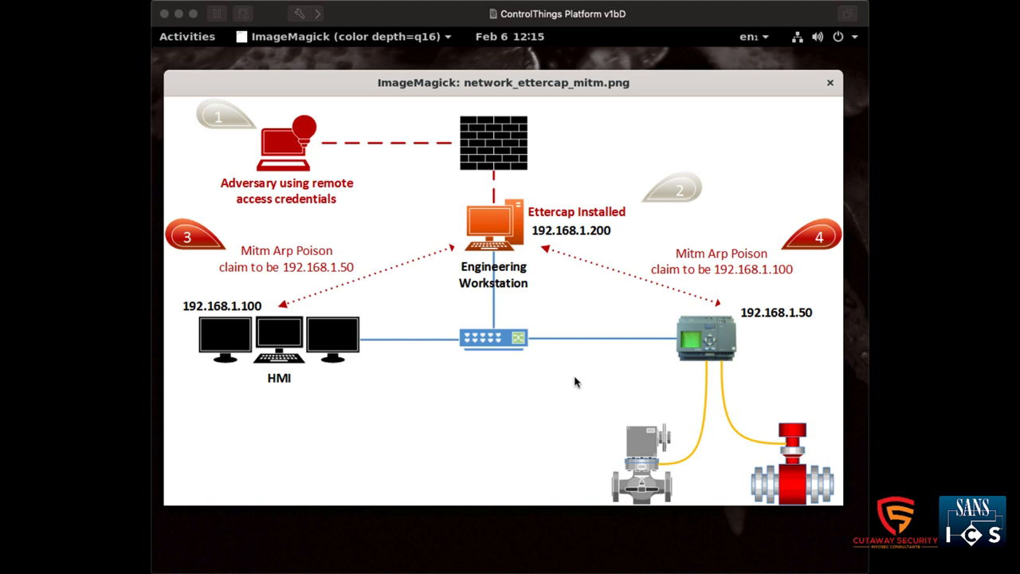
mouse_move(663, 355)
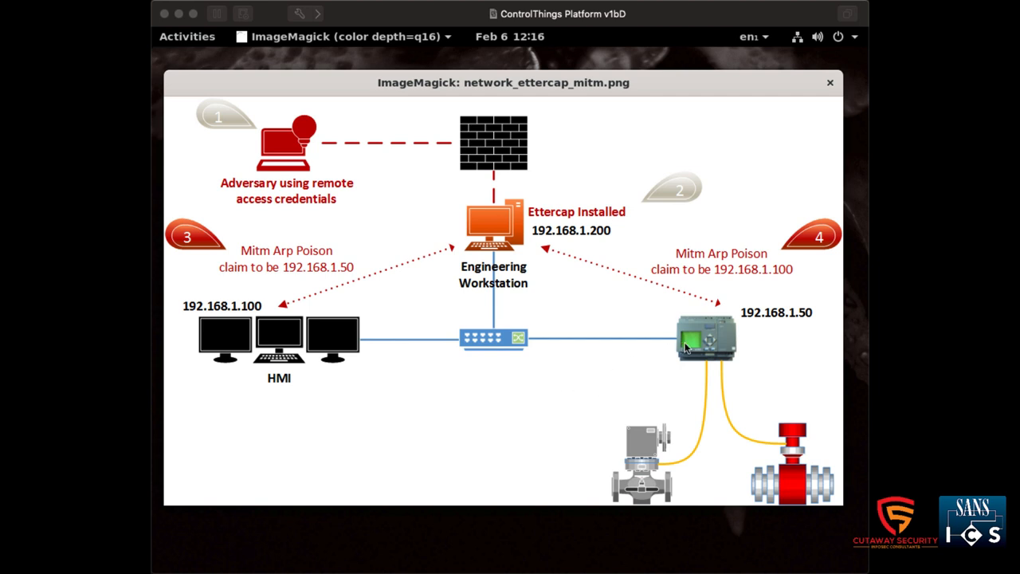
mouse_move(476, 309)
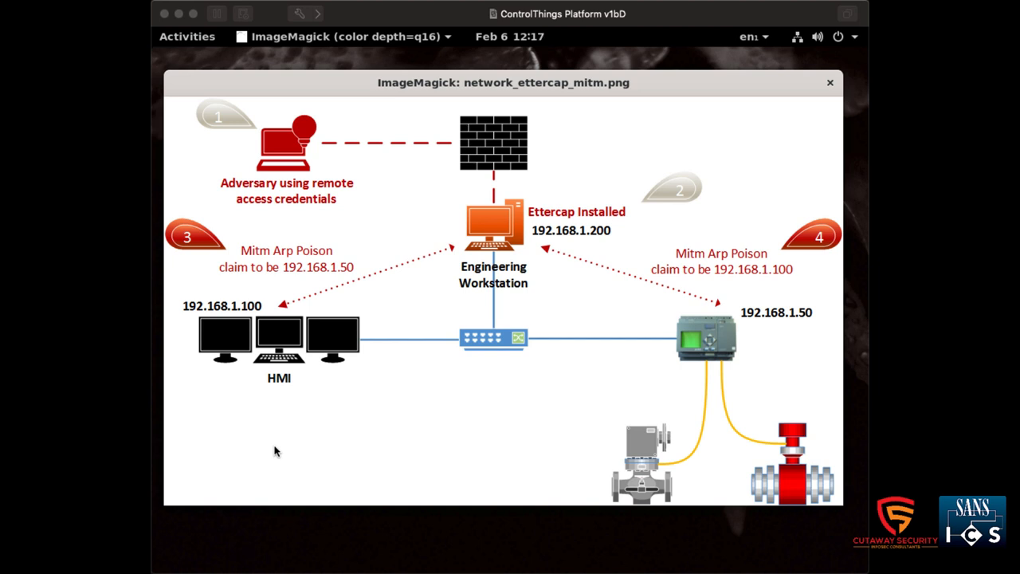
mouse_move(710, 442)
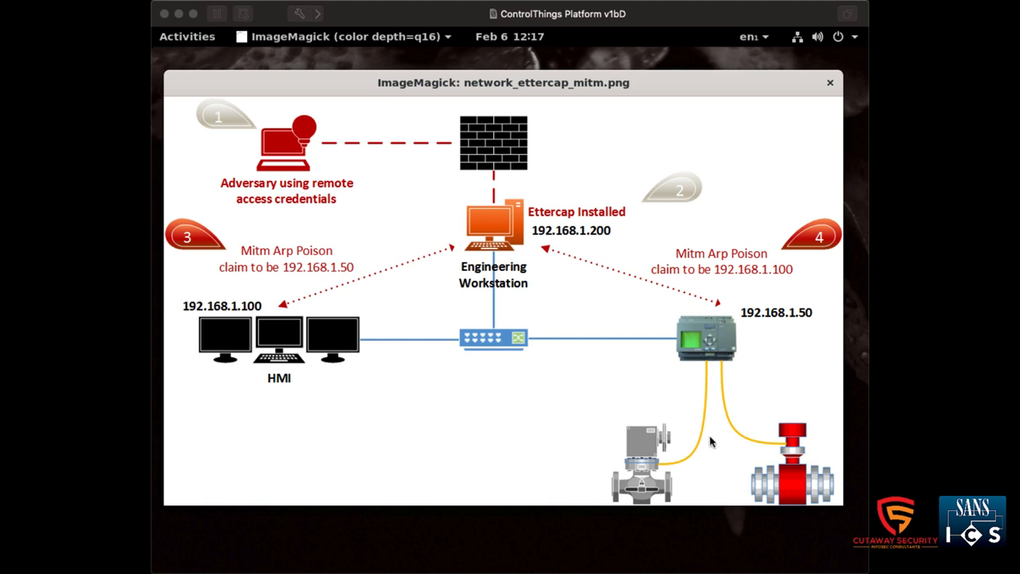
mouse_move(694, 409)
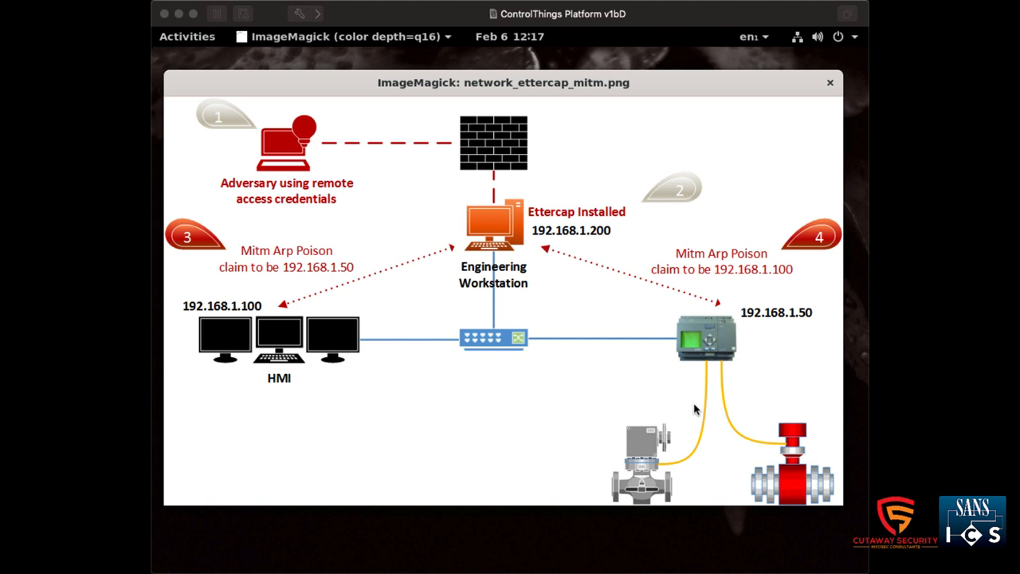
mouse_move(717, 426)
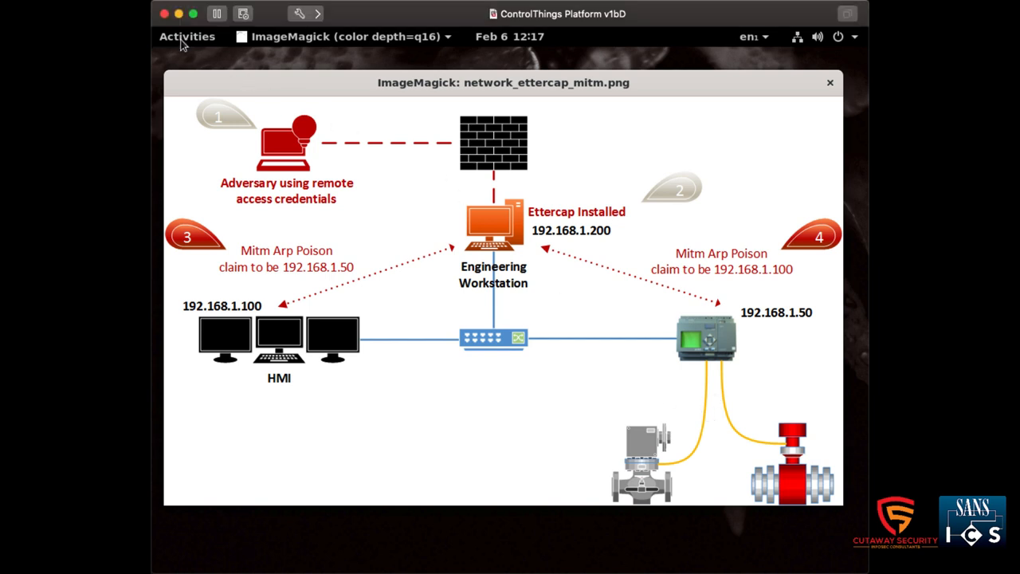
Search GNOME Activities for 'mod' to find and launch ModbusPal.
click(187, 36)
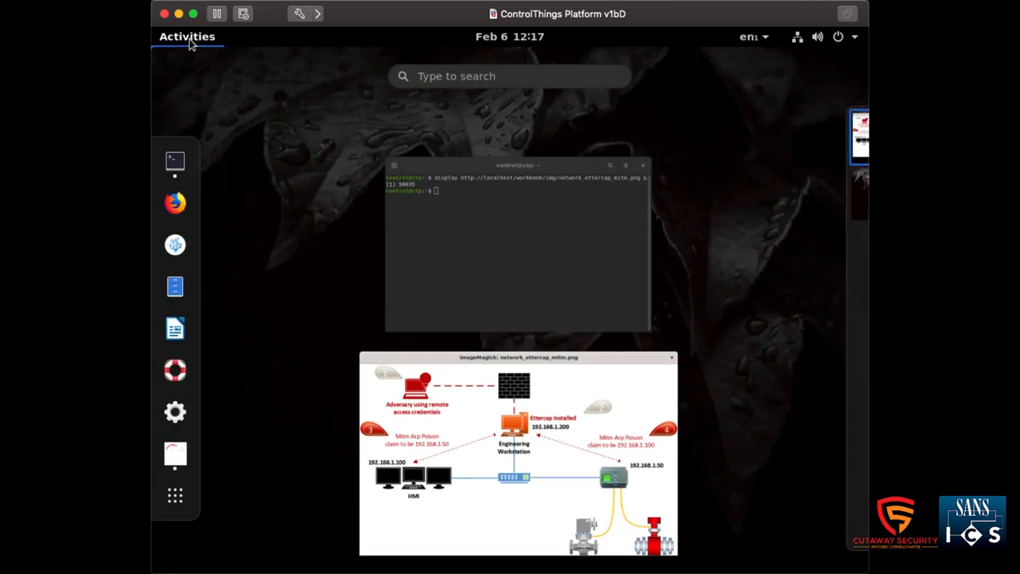
click(511, 75)
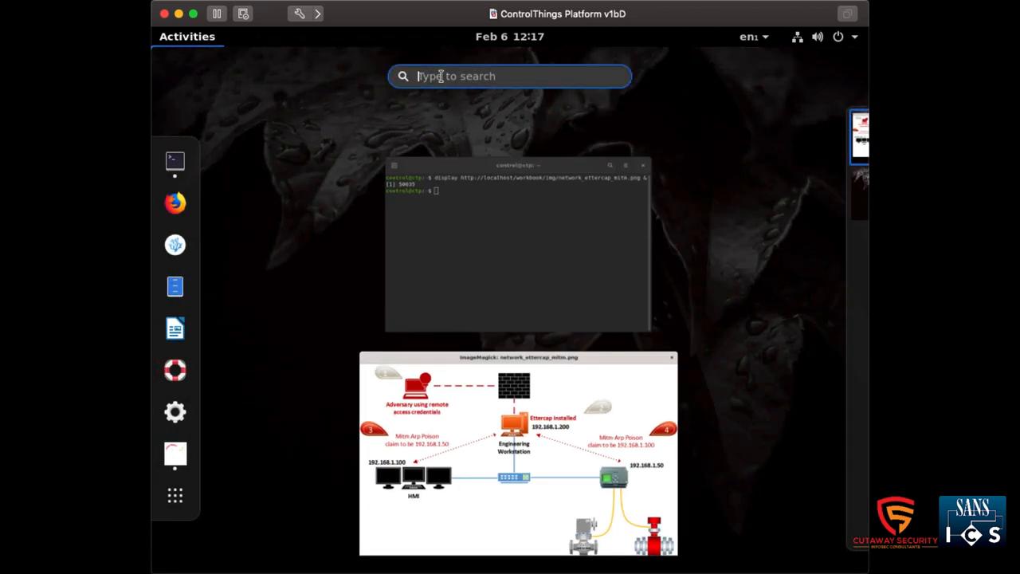
text(mod)
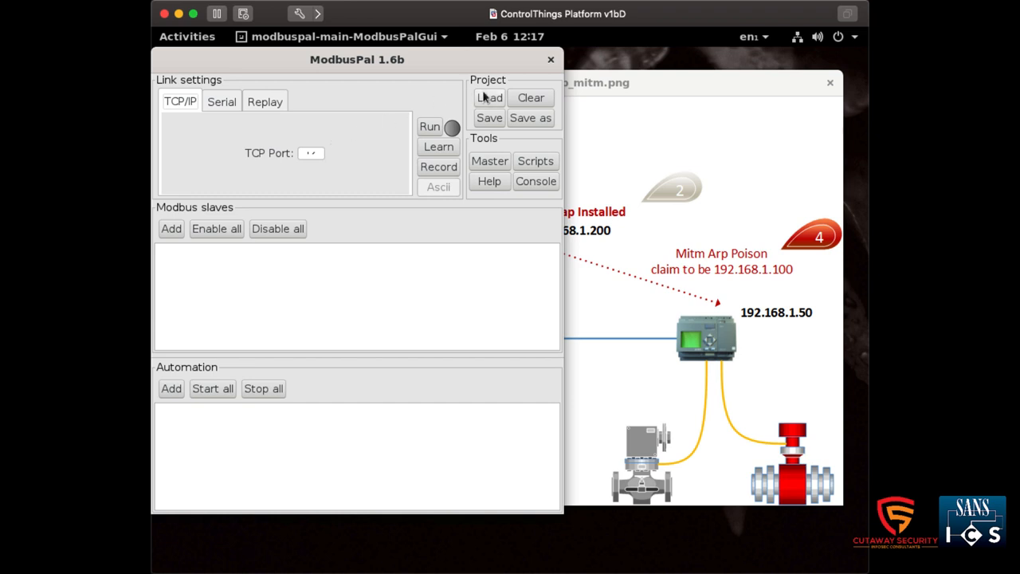
Load VoltageRegulator.xmpp into ModbusPal and start its voltage regulator automation.
click(490, 97)
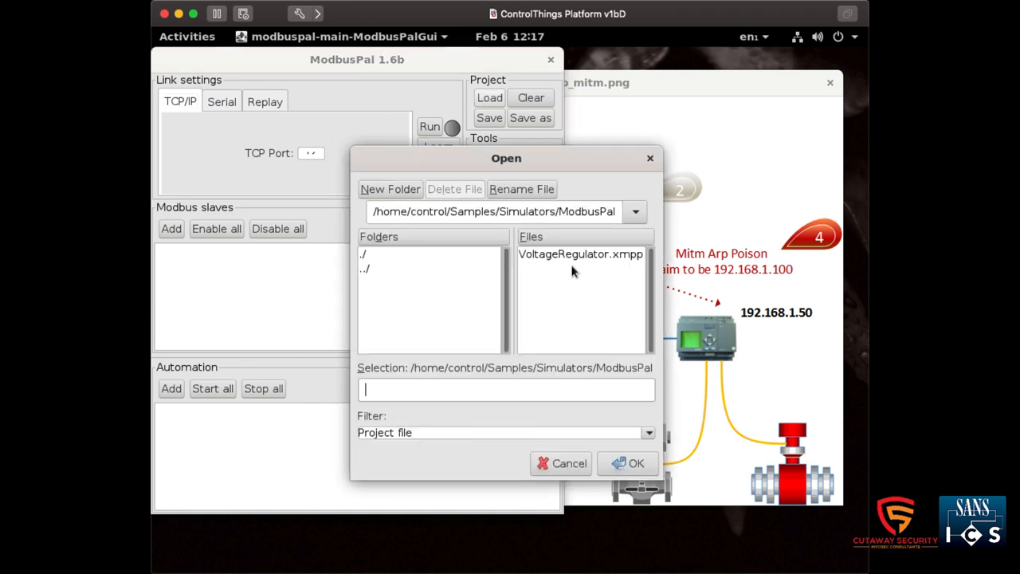
click(580, 253)
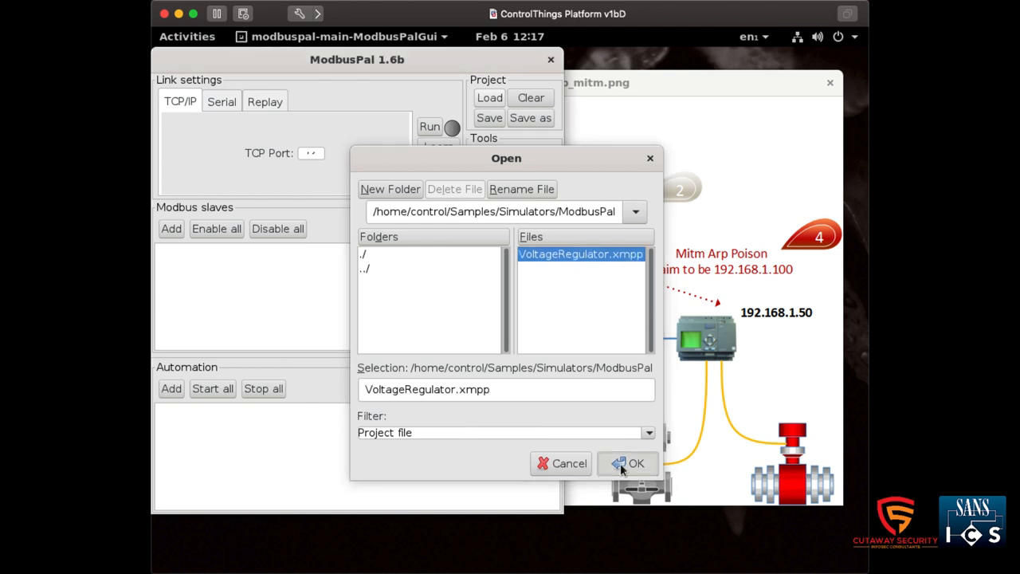
click(635, 463)
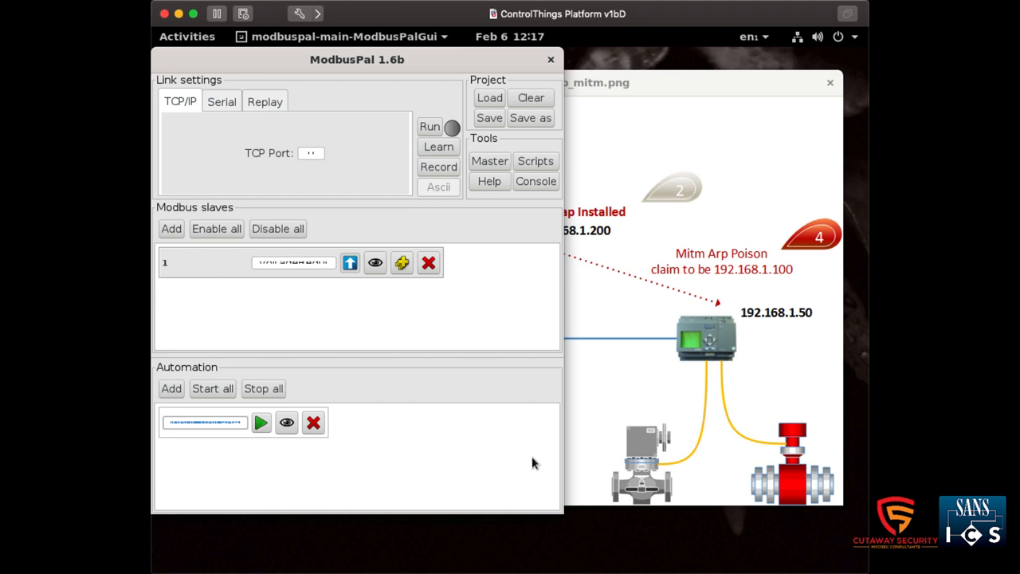
mouse_move(454, 472)
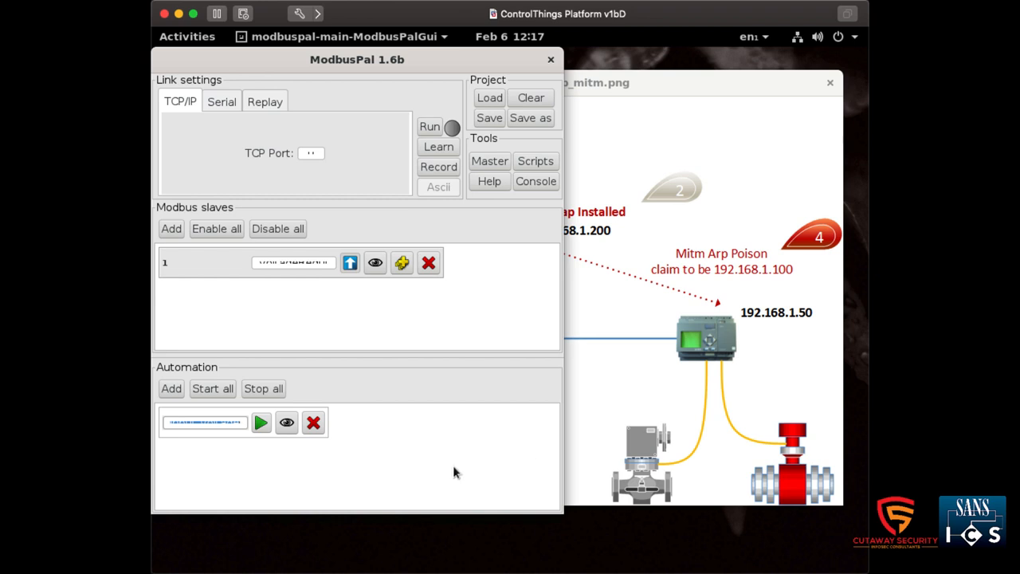
click(262, 422)
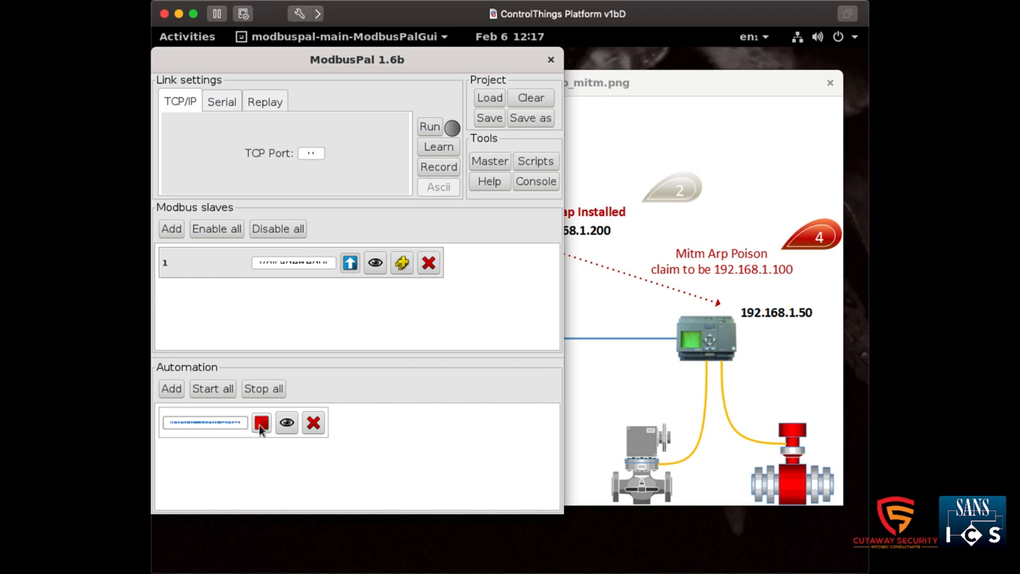
click(262, 422)
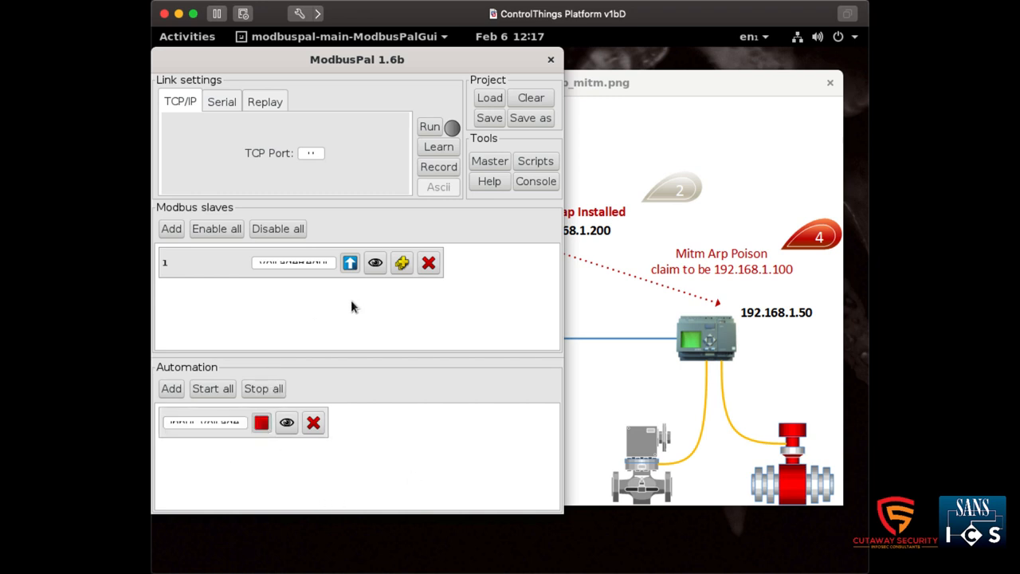
Open slave 1's register editor, then view its coils EnableOutput and OverrideMinMax.
click(374, 262)
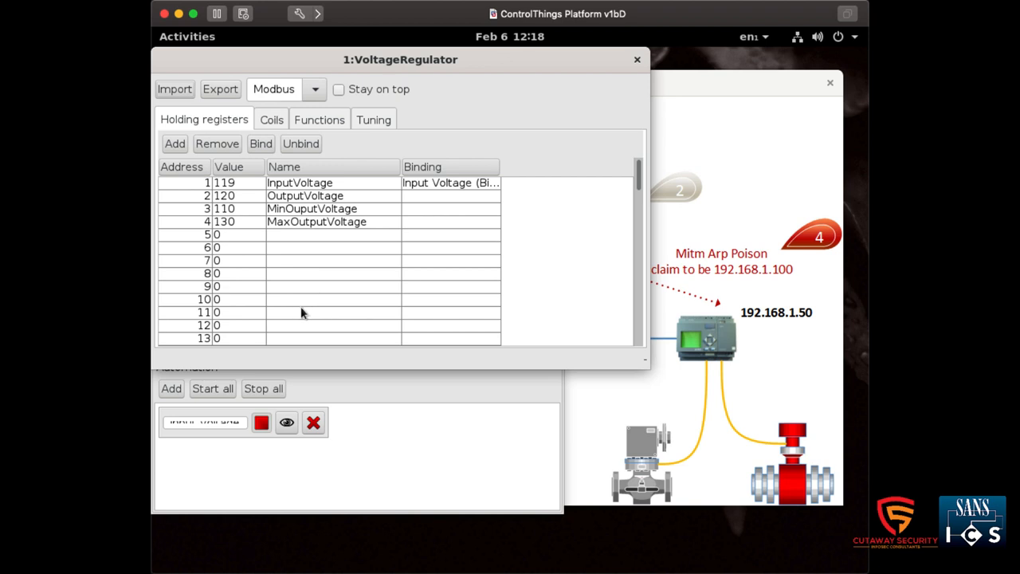
mouse_move(321, 332)
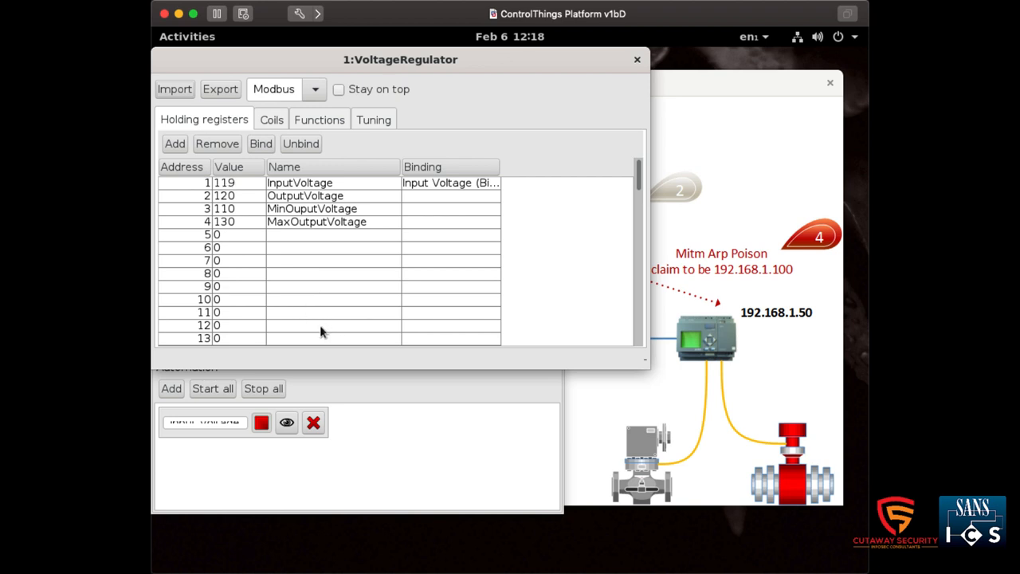
click(271, 120)
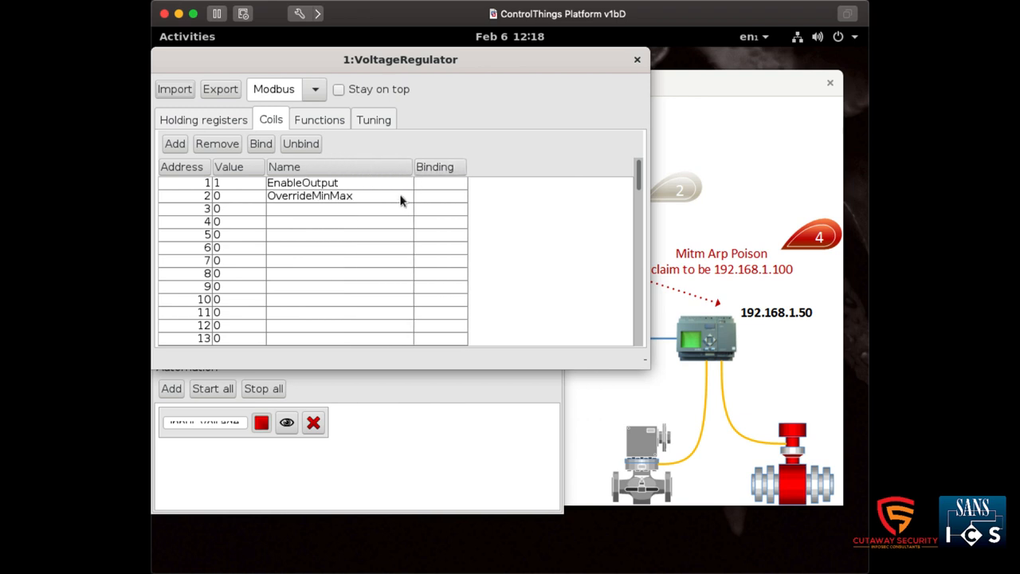
mouse_move(379, 351)
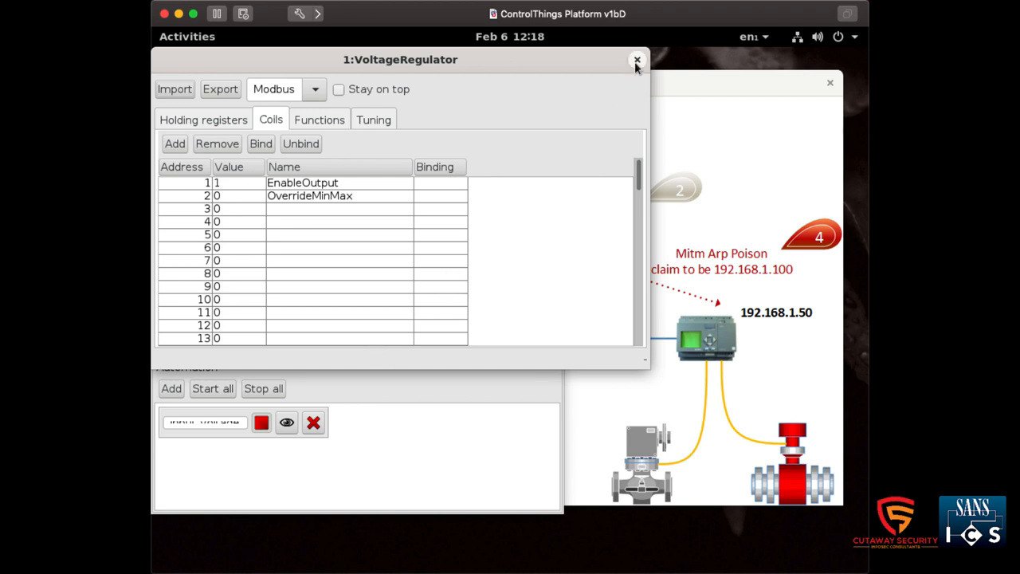
Close the 1:VoltageRegulator editor and start the simulator with Run.
click(637, 60)
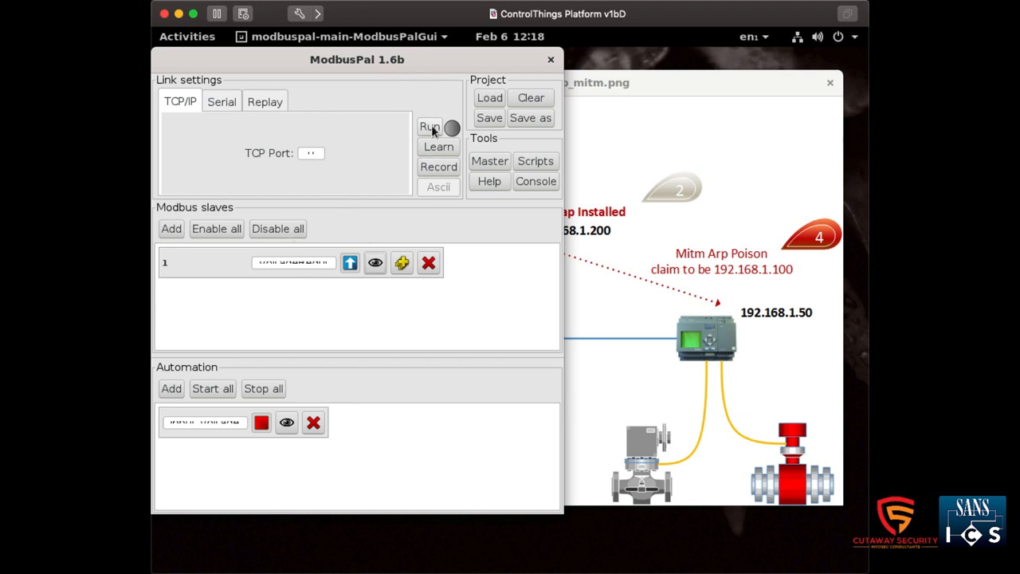
click(429, 126)
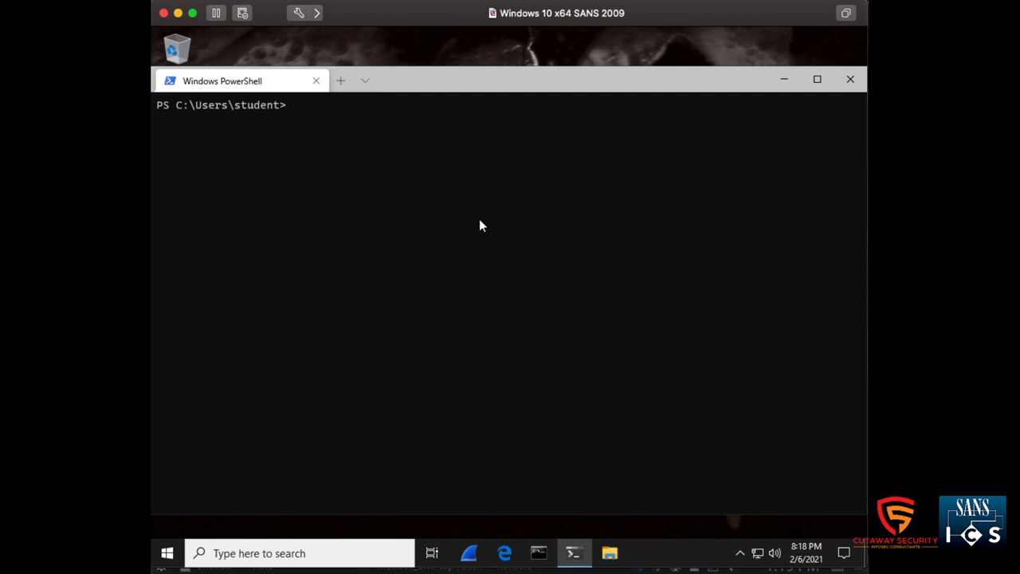
Read coils 0–1 from 192.168.139.131:10502, then write false to coil 0.
text(clear)
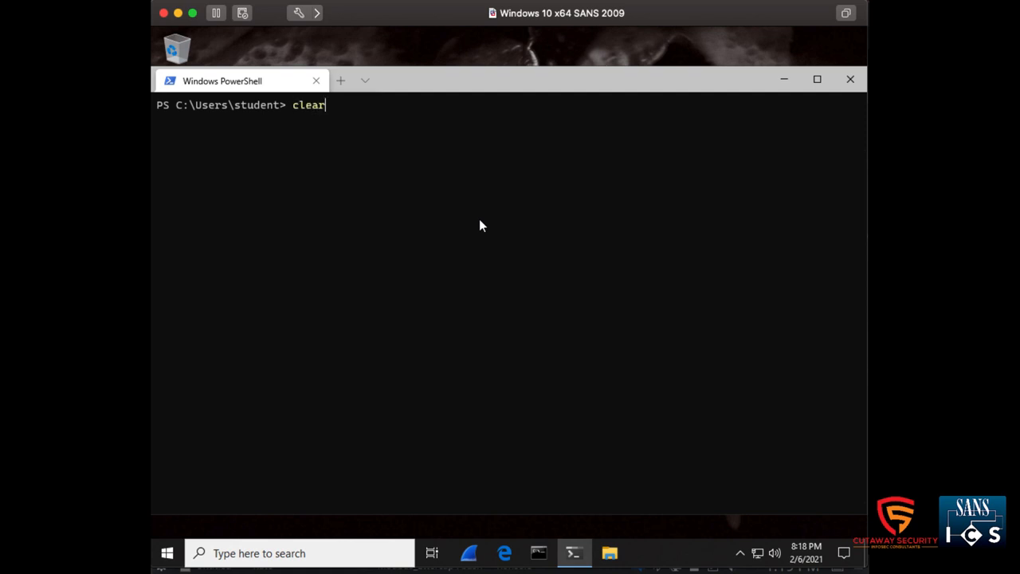
text(rodbus-client -h 192.168.139.131:10502 rc --start 0 --quantity 2)
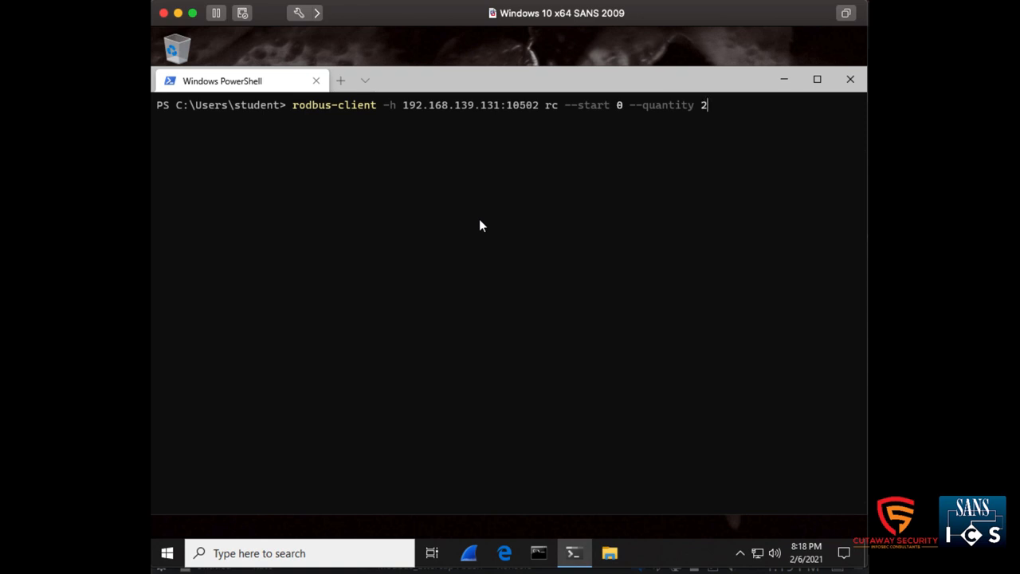
mouse_move(353, 123)
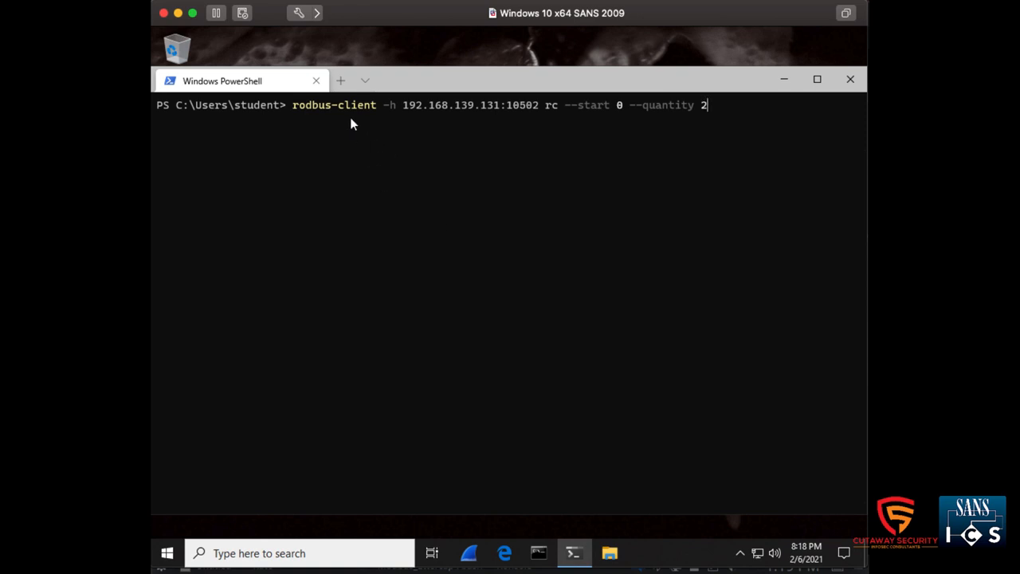
mouse_move(394, 112)
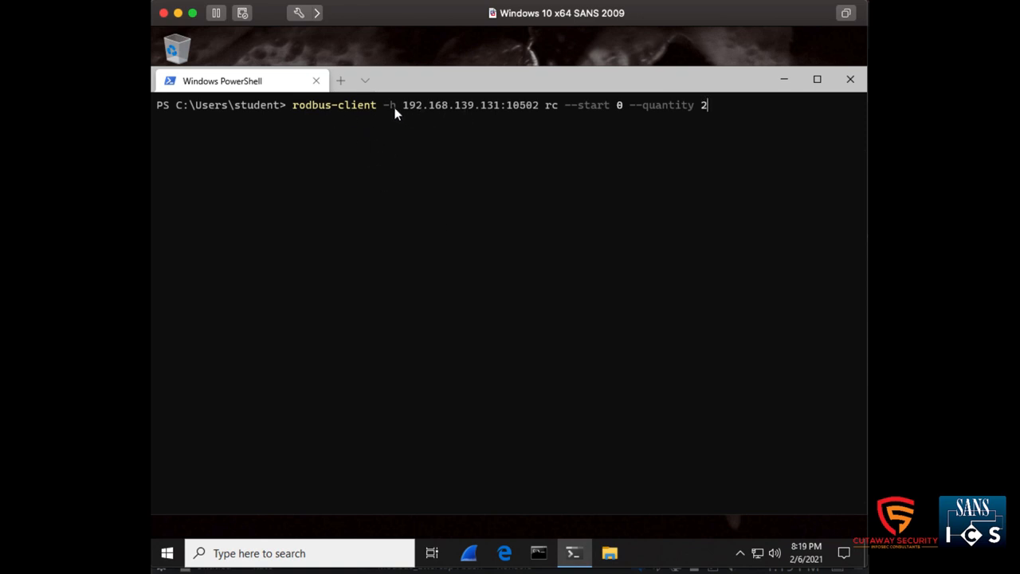
mouse_move(470, 118)
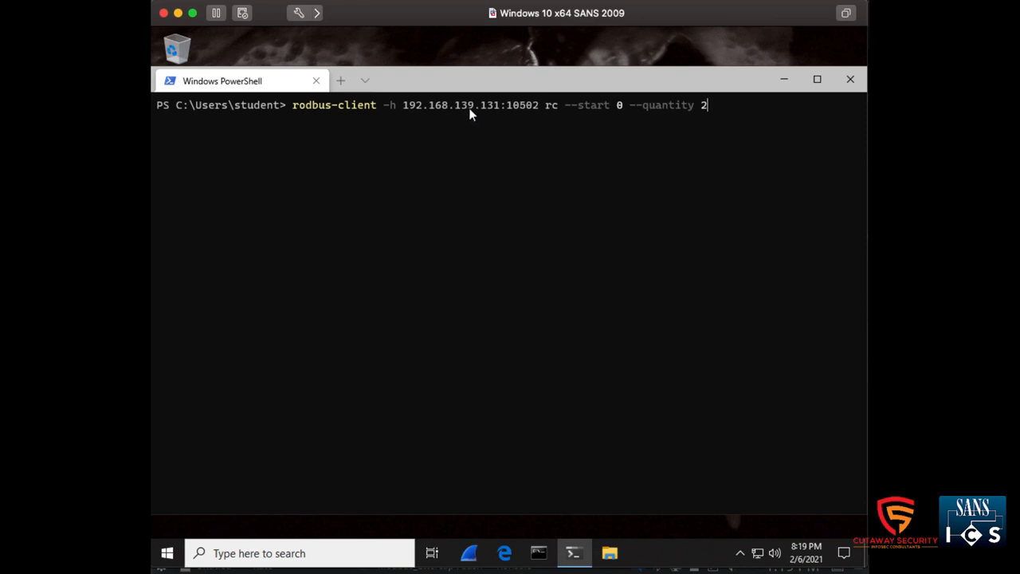
mouse_move(498, 137)
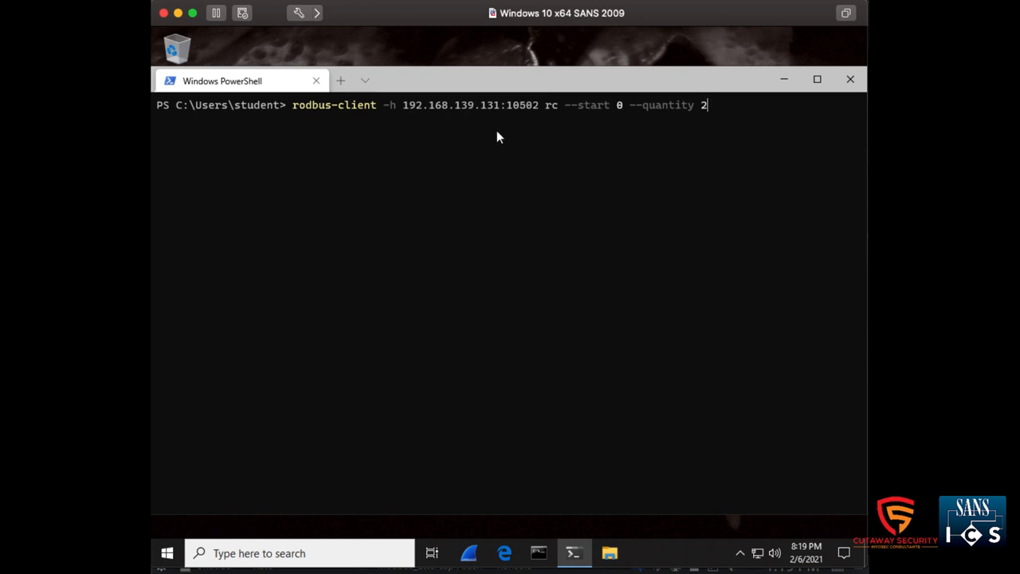
mouse_move(534, 122)
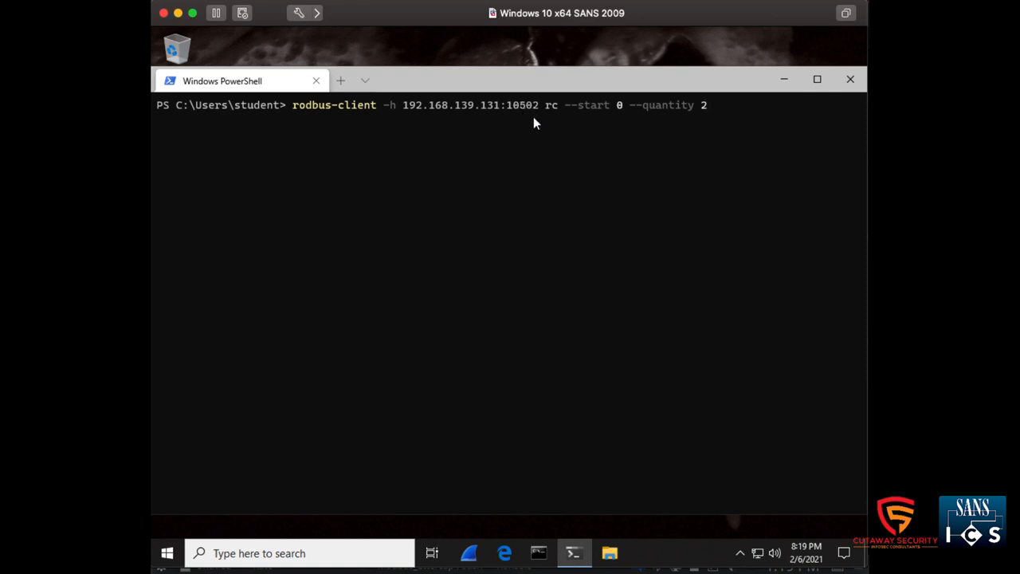
mouse_move(525, 168)
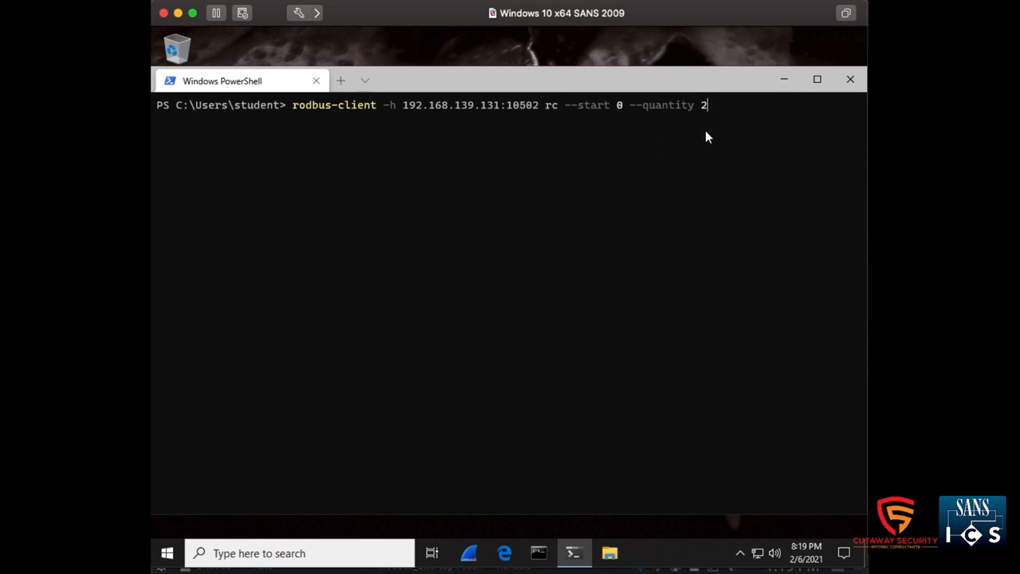
mouse_move(716, 137)
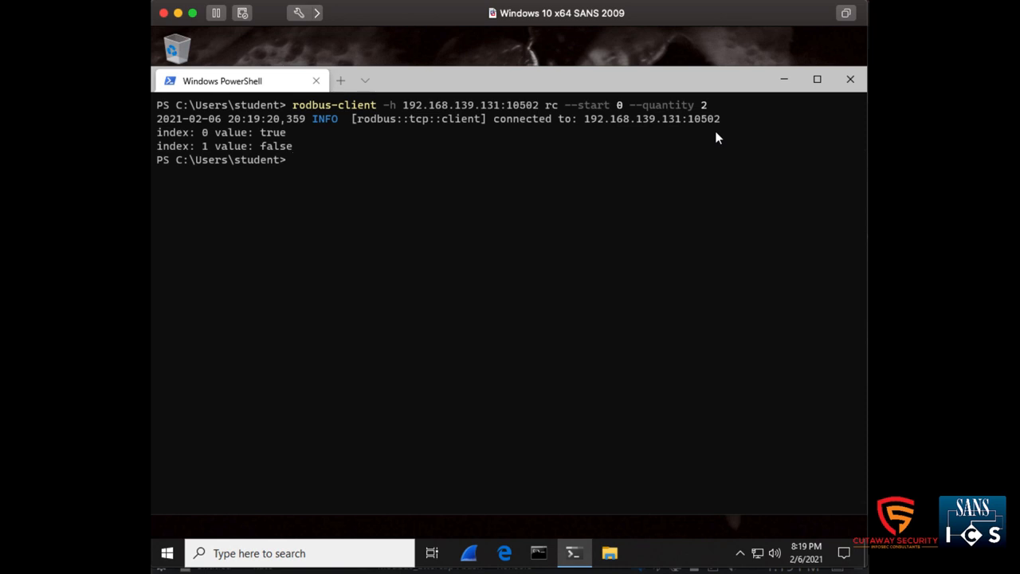
mouse_move(365, 207)
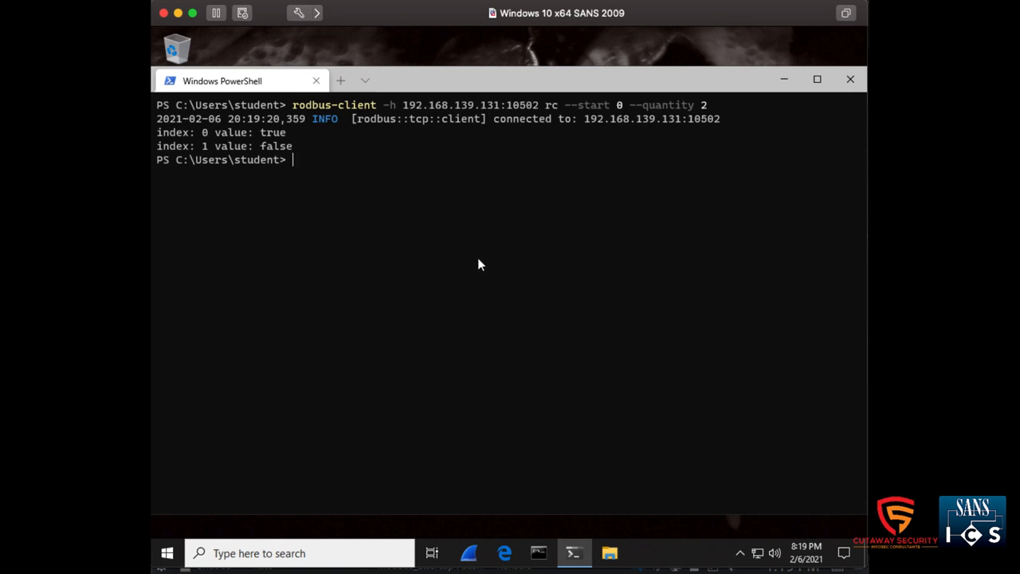
text(clear)
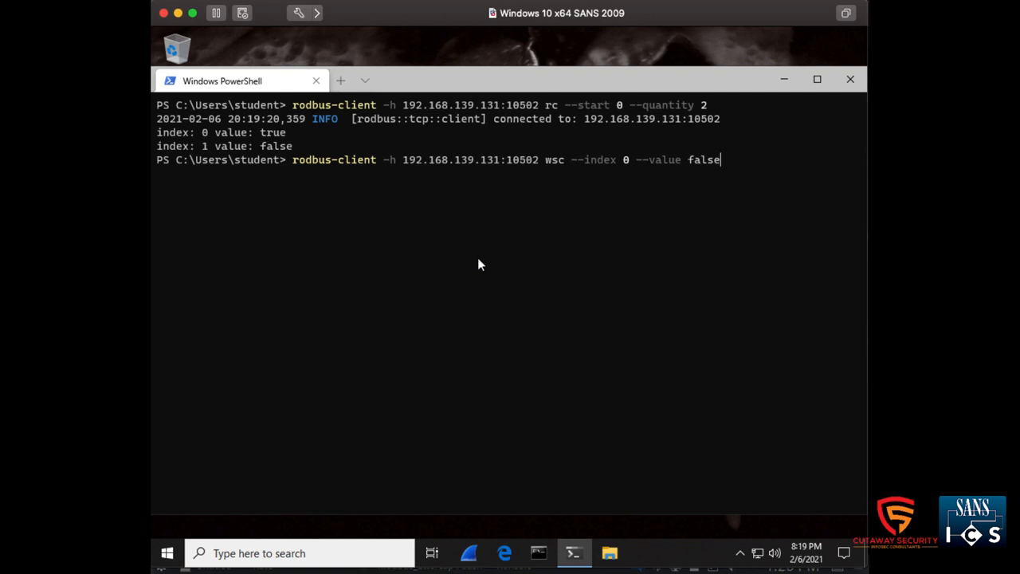
mouse_move(502, 222)
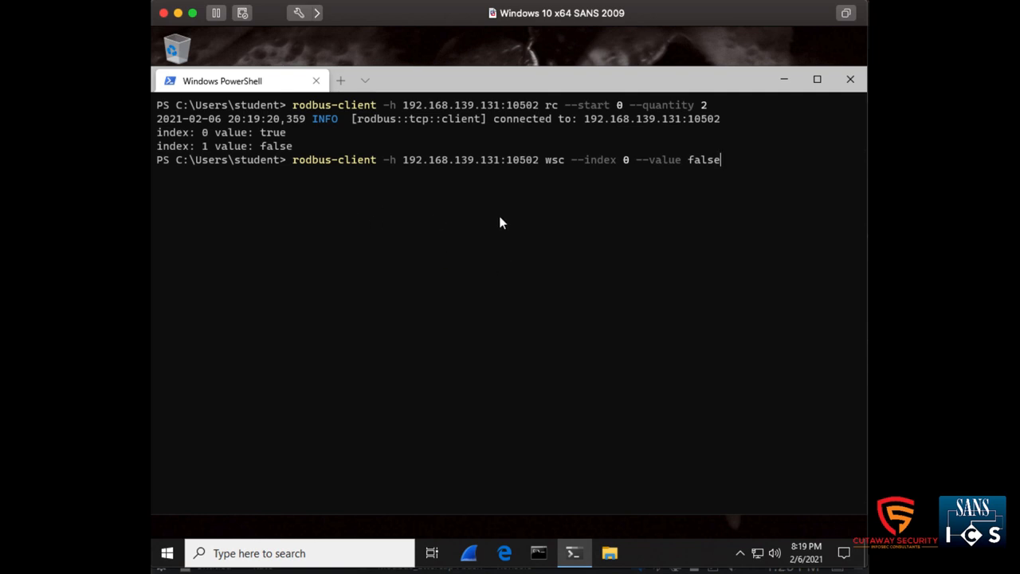
mouse_move(556, 175)
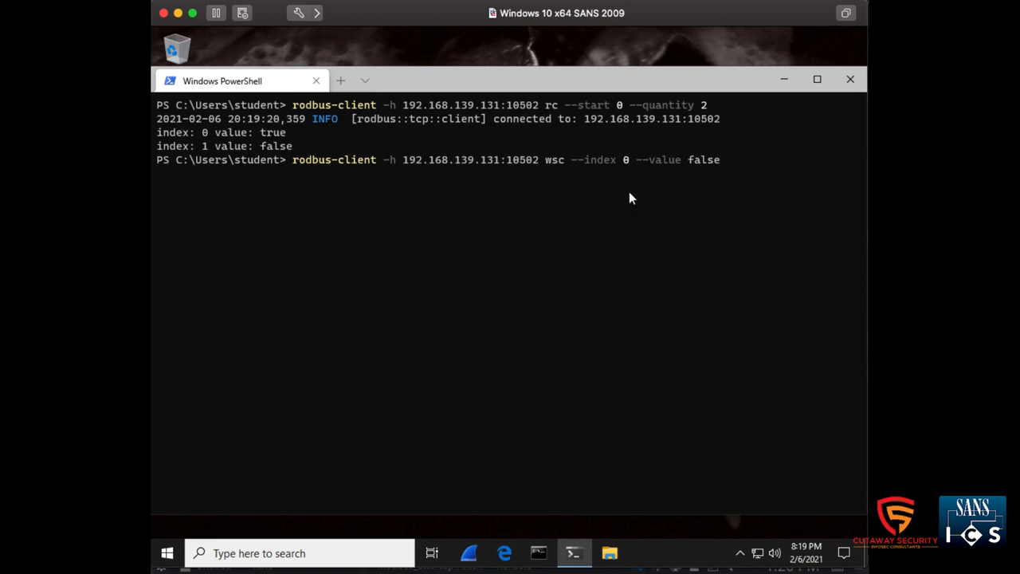
mouse_move(695, 190)
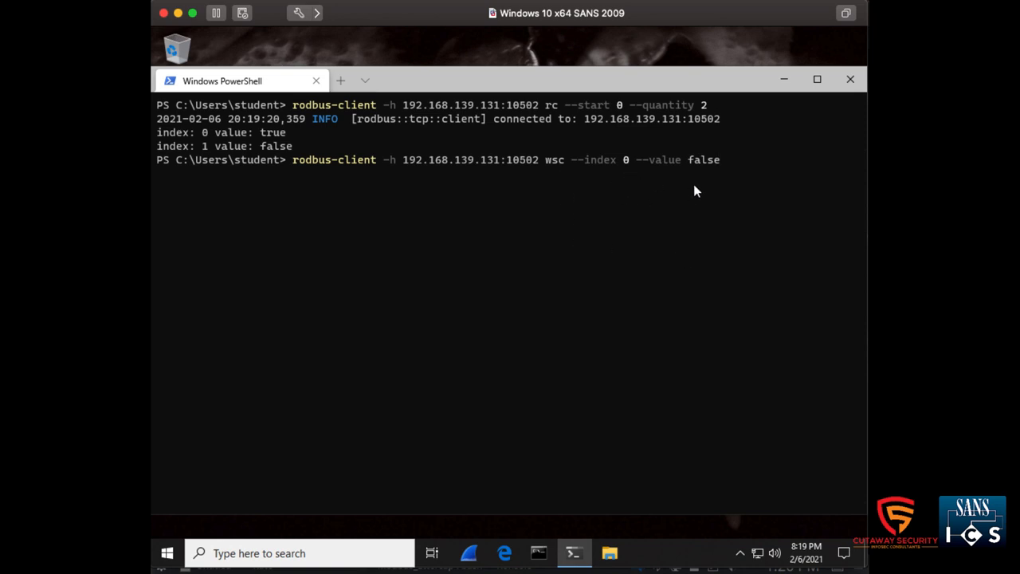
key(enter)
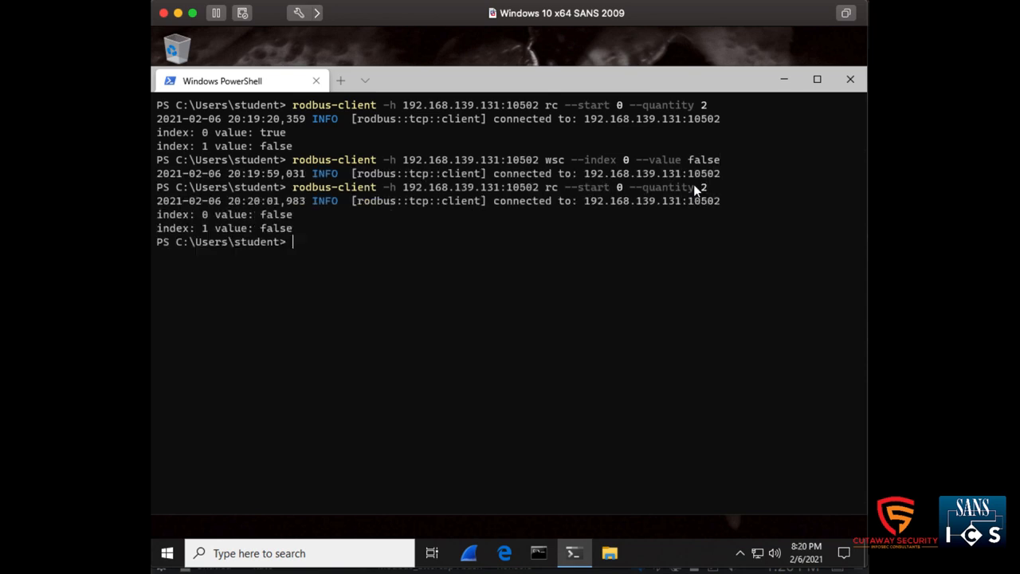
mouse_move(273, 241)
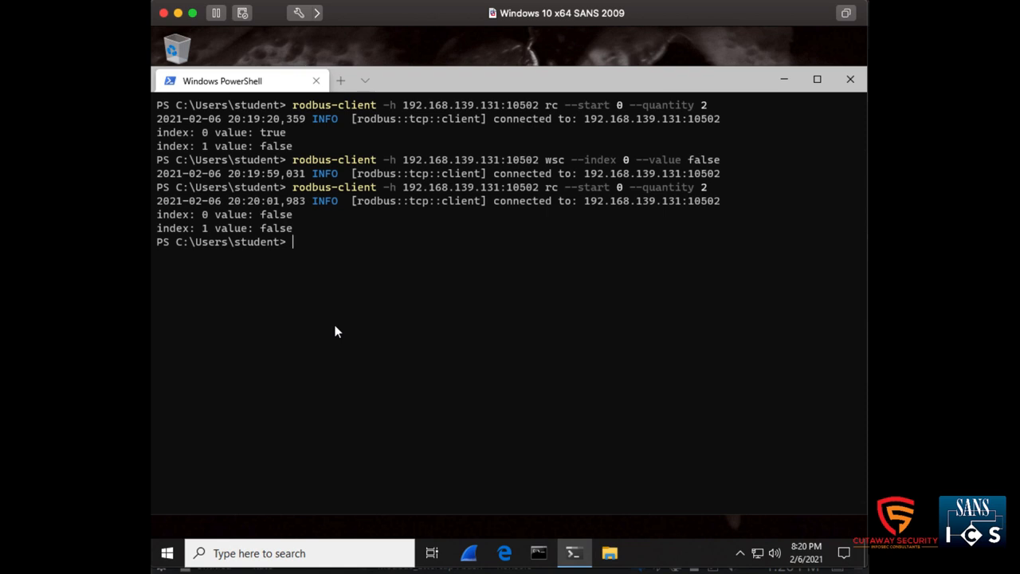
Re-read coils 0–1 and start changing the write value to true.
text(rodbus-client -h 192.168.139.131:10502 rc --start 0 --quantity 2)
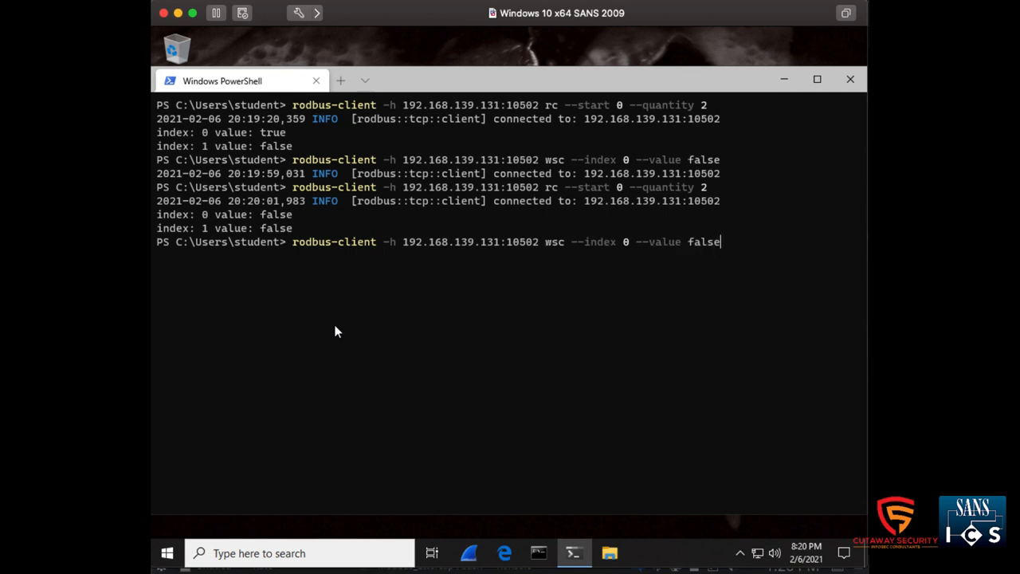
key(backspace)
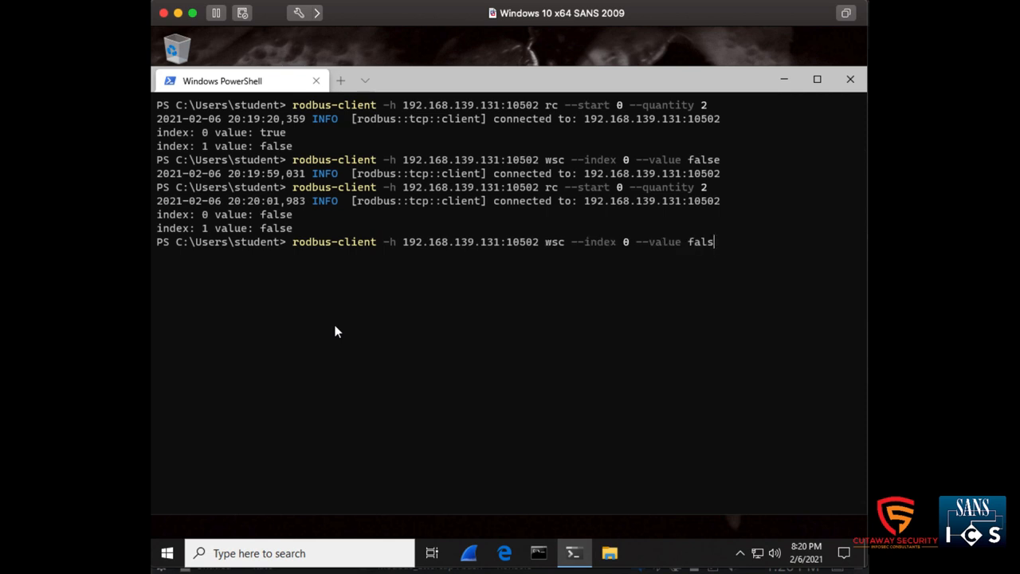
text(tru)
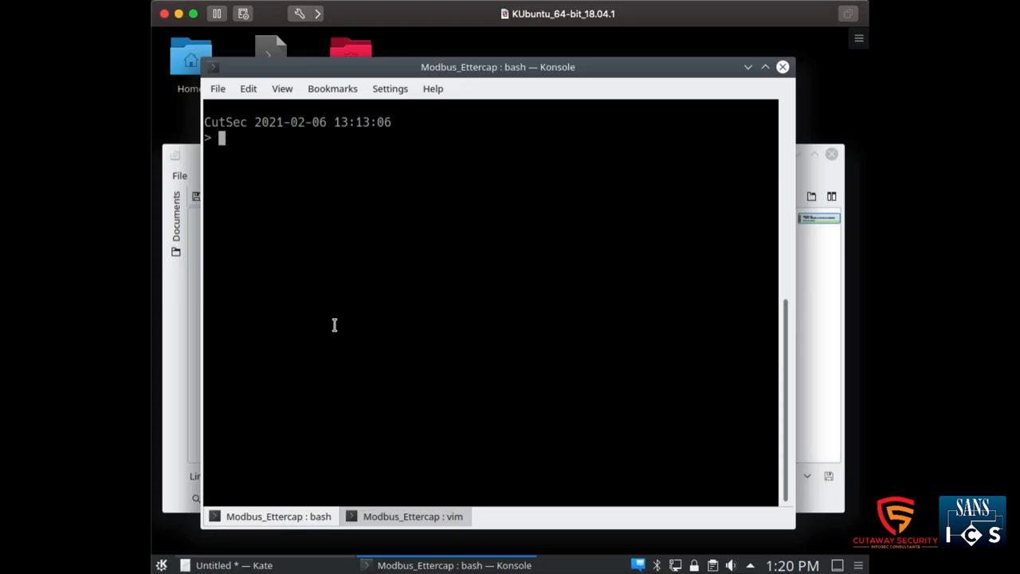
Show ICSV-prevent-modbus-write.filter in the Modbus_Ettercap vim tab.
click(412, 515)
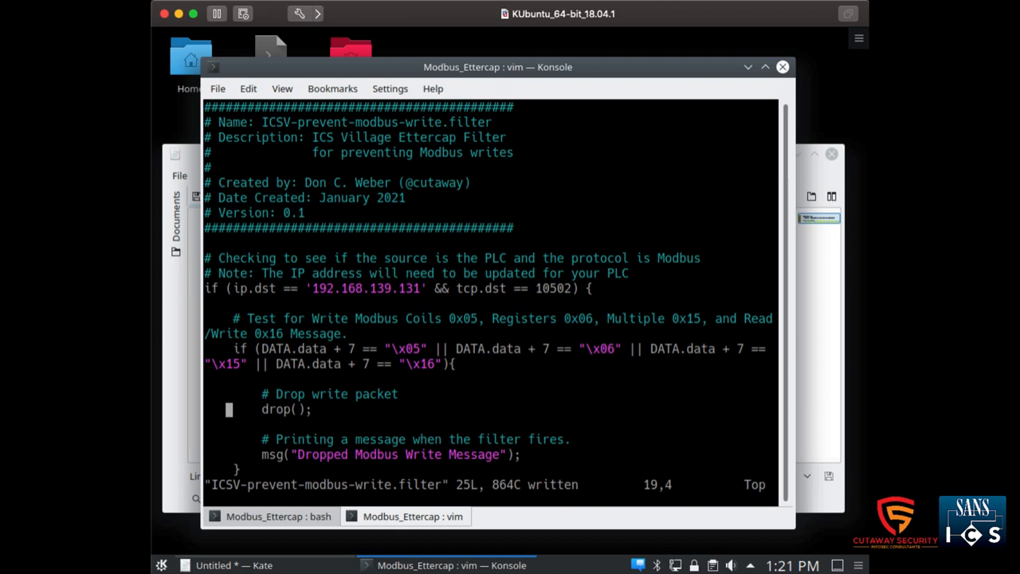
mouse_move(385, 334)
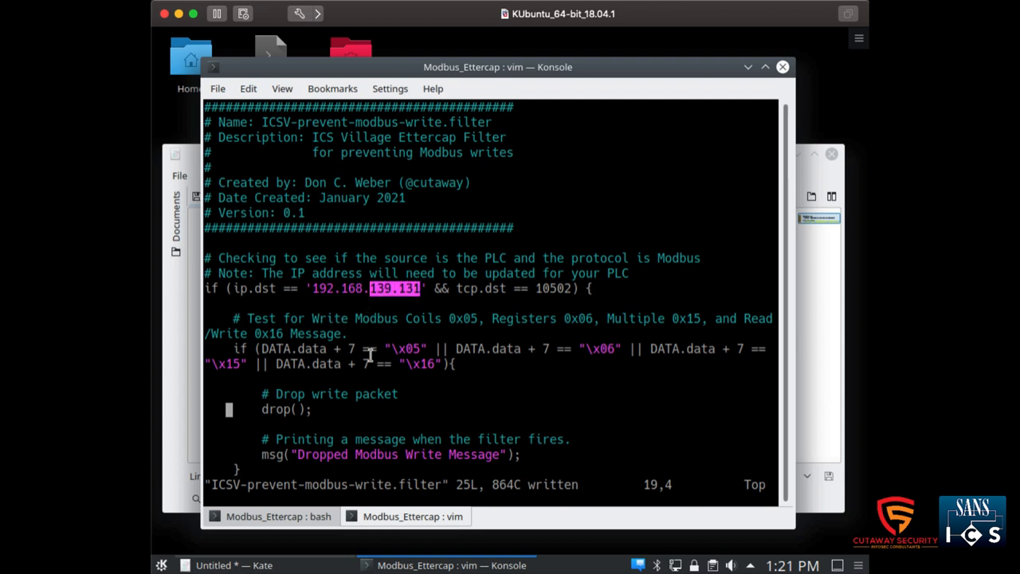
mouse_move(389, 404)
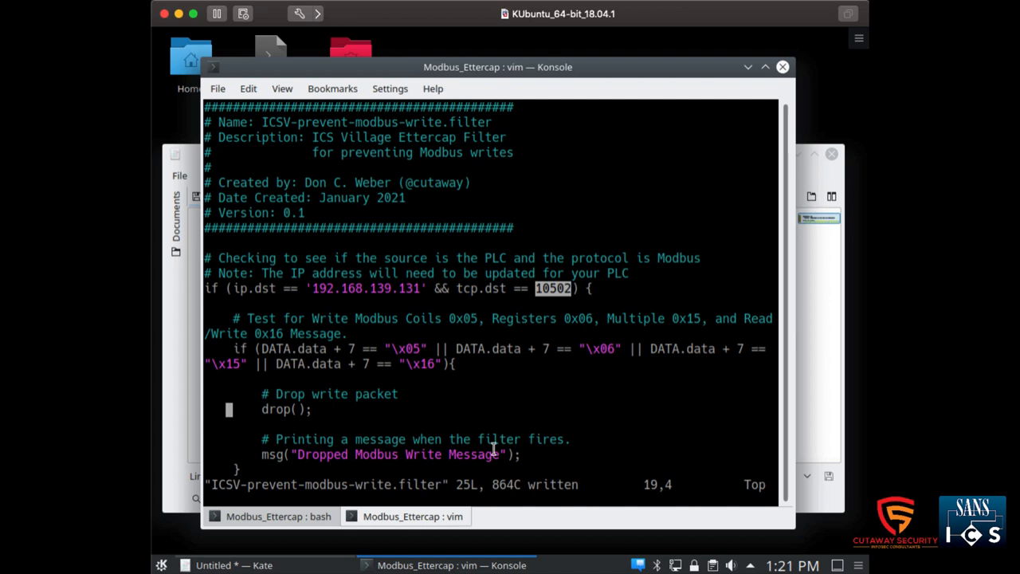
mouse_move(643, 426)
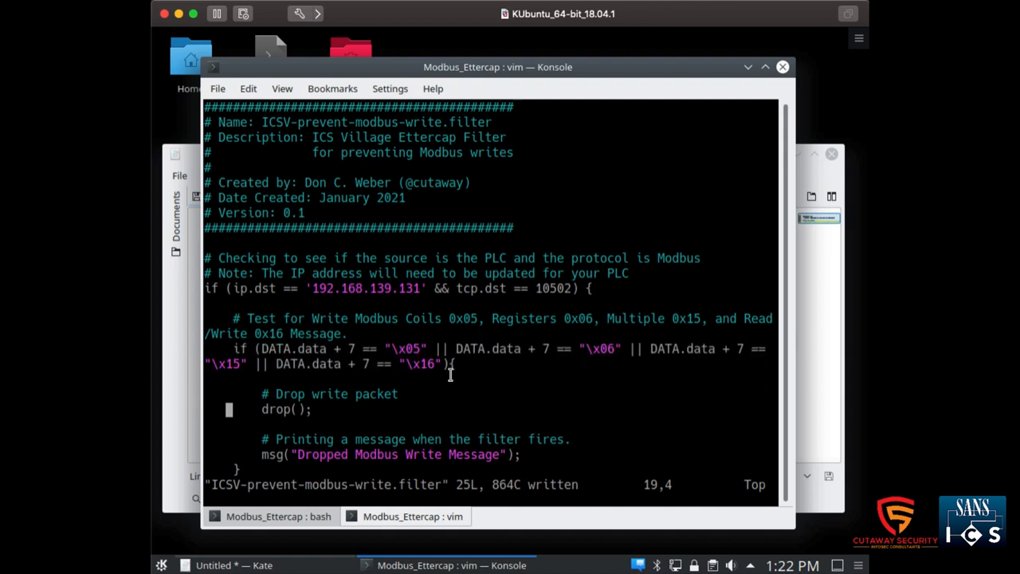
Highlight the filter's msg() line logging 'Dropped Modbus Write Message'.
double_click(287, 409)
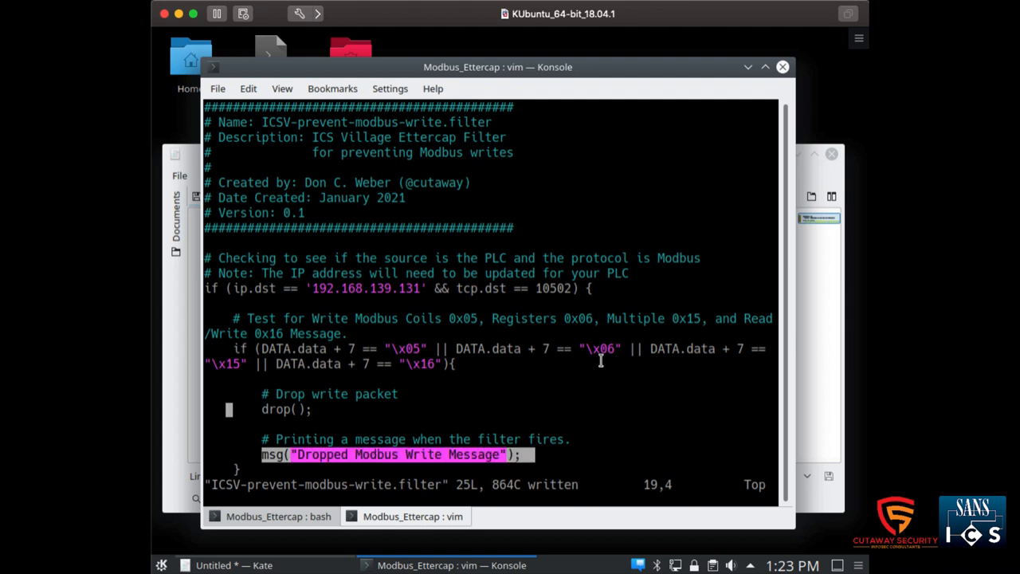
mouse_move(601, 360)
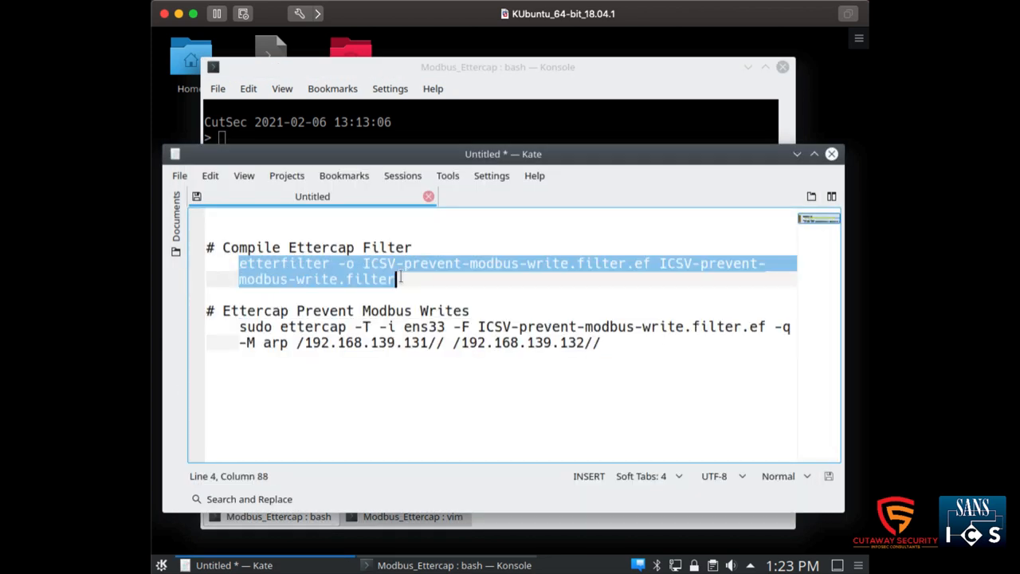
Compile the filter with etterfilter and confirm ICSV-prevent-modbus-write.filter.ef is listed.
right_click(386, 271)
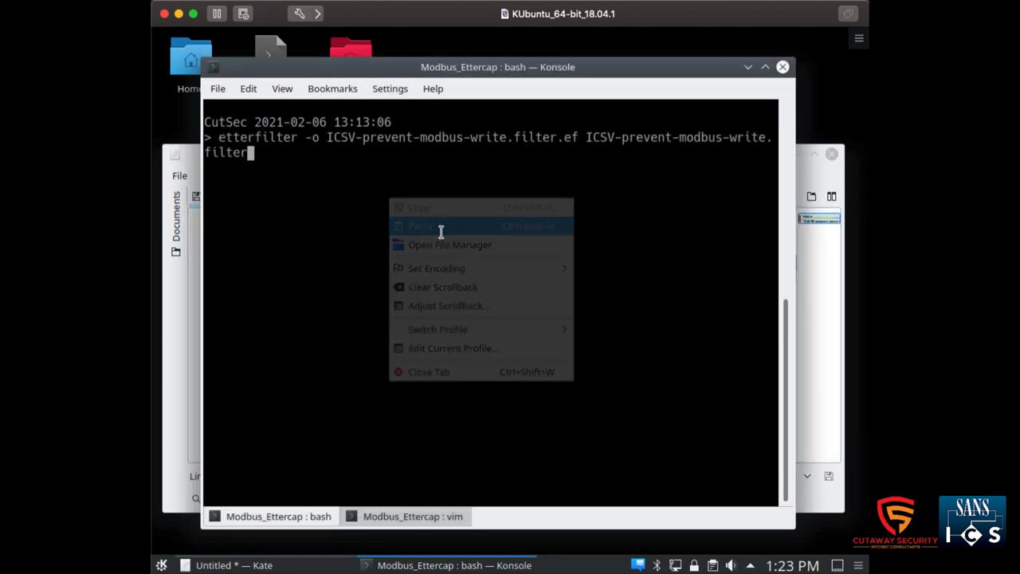
click(343, 291)
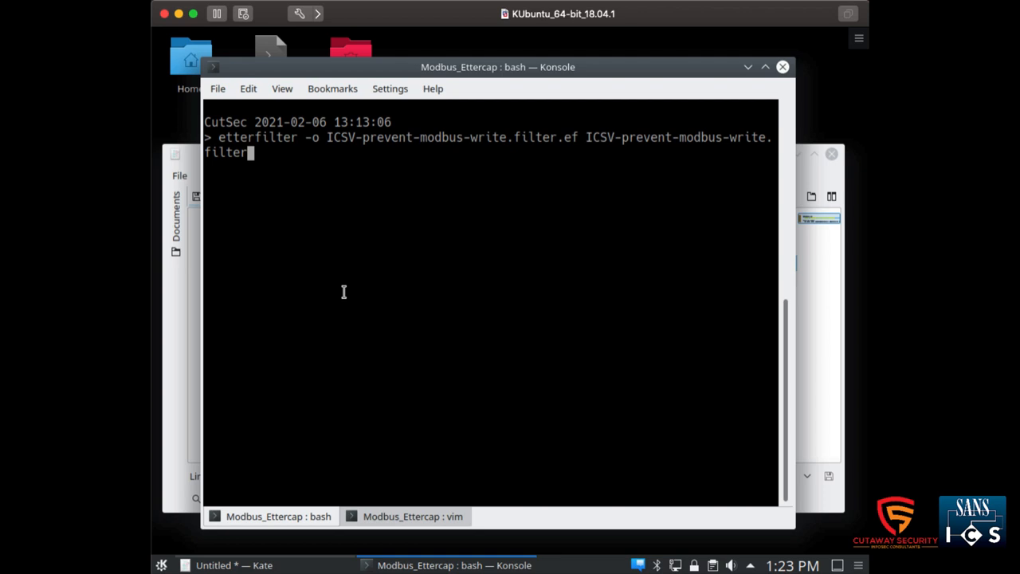
mouse_move(646, 140)
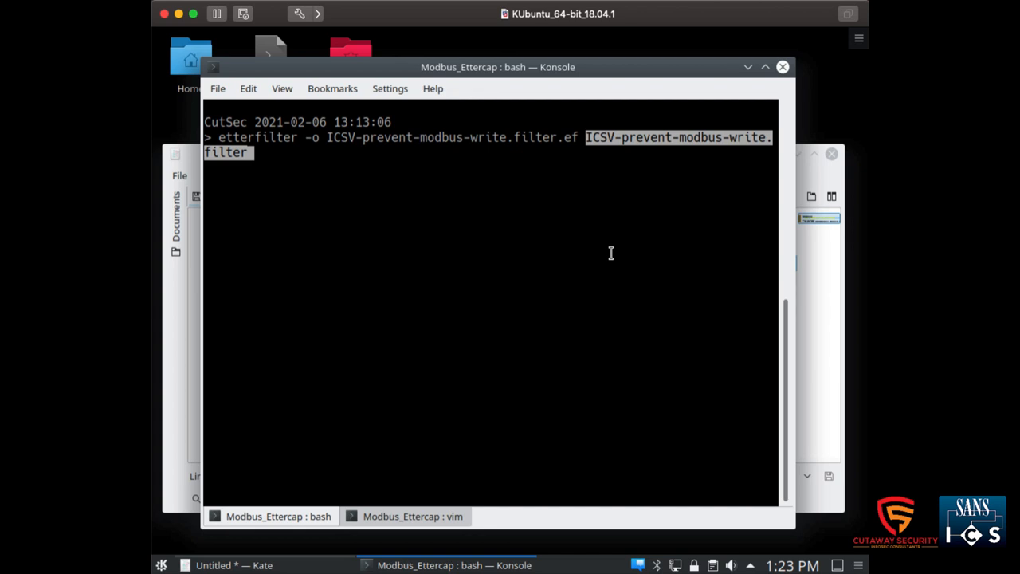
mouse_move(303, 139)
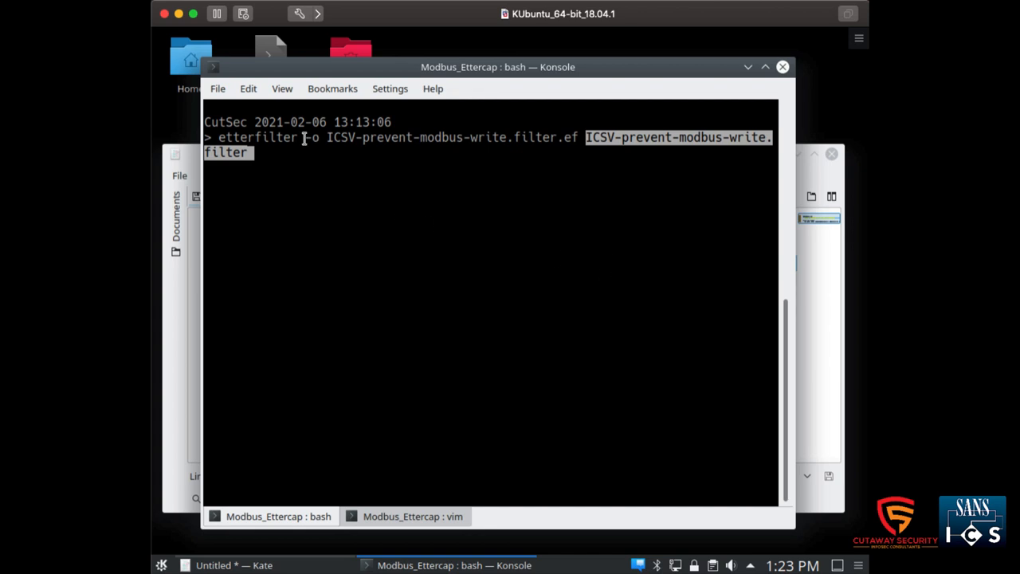
mouse_move(468, 239)
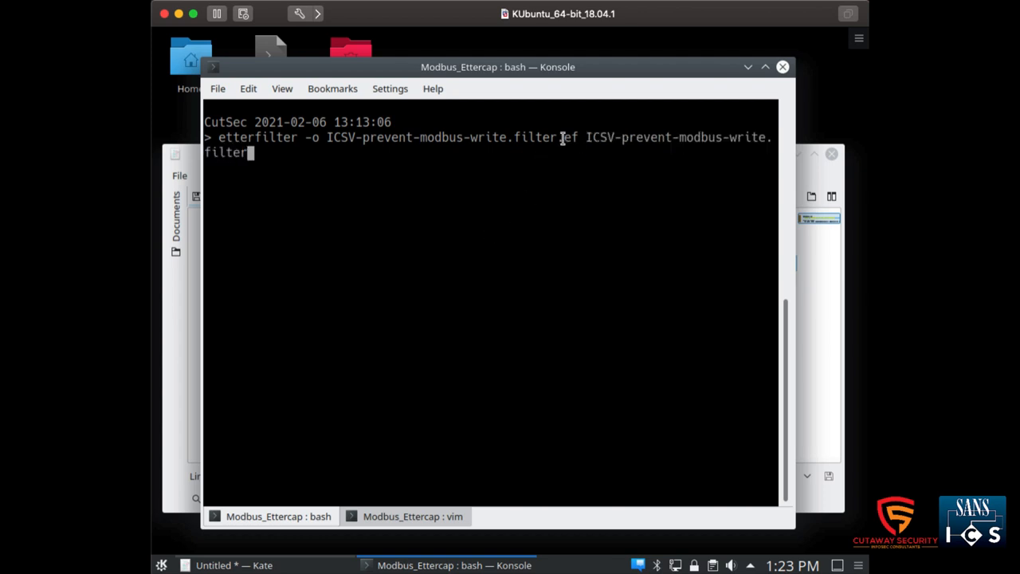
mouse_move(553, 295)
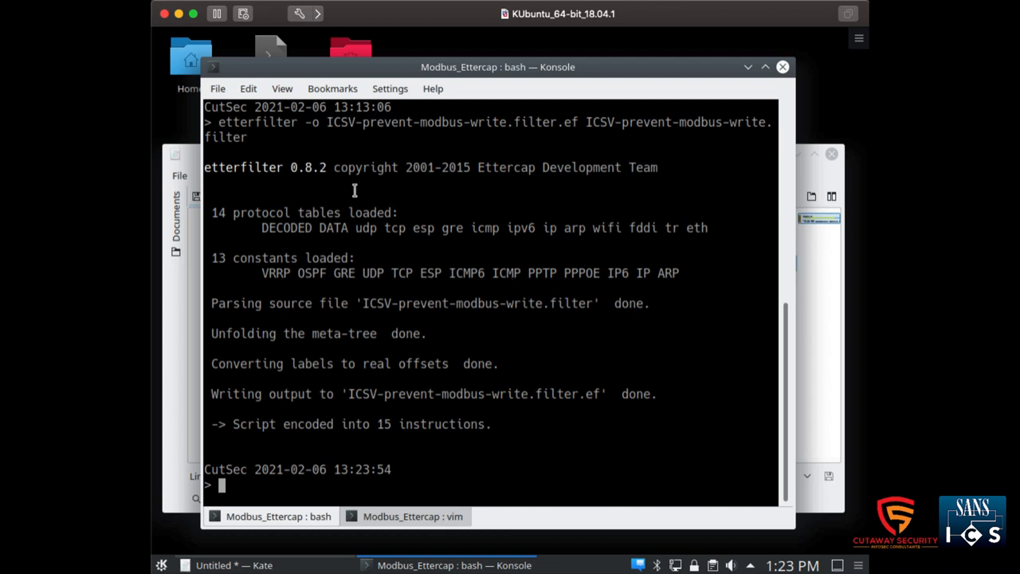
mouse_move(589, 436)
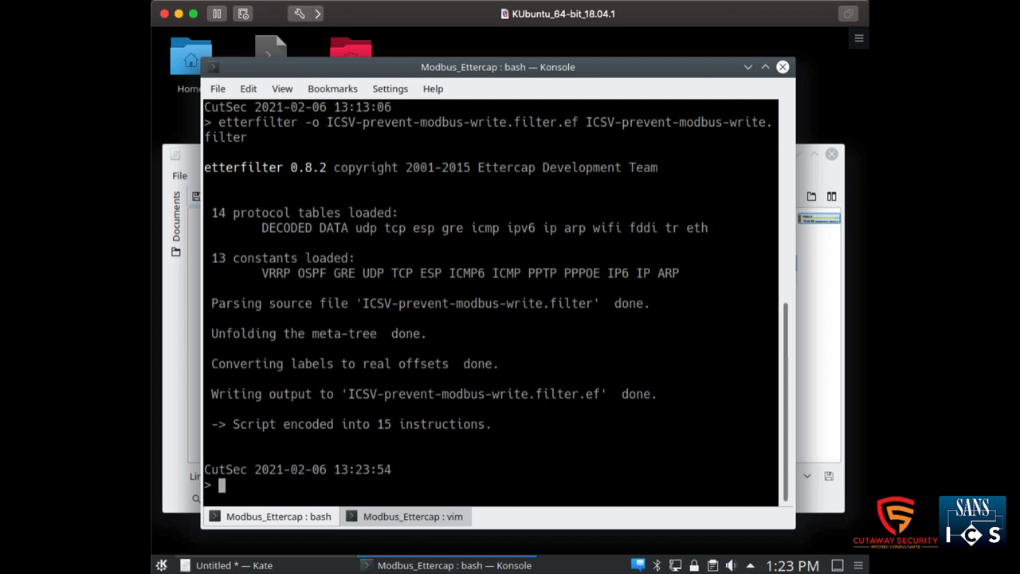
text(ls)
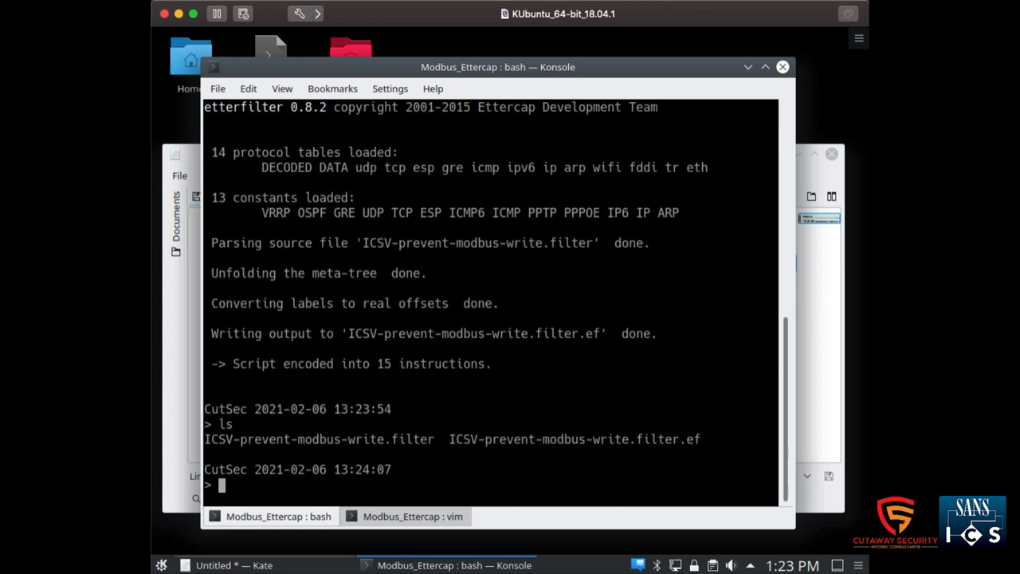
mouse_move(630, 455)
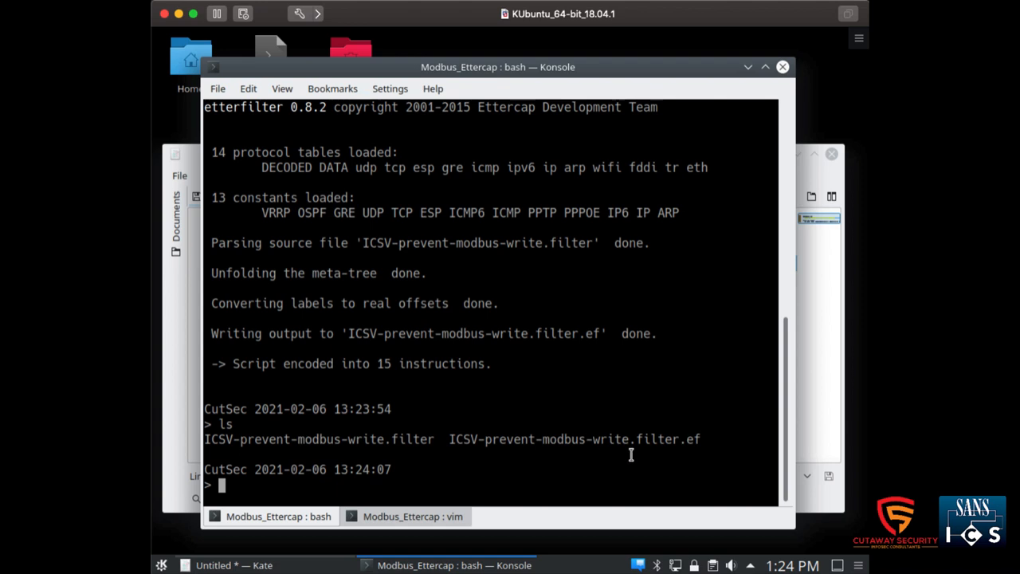
double_click(573, 439)
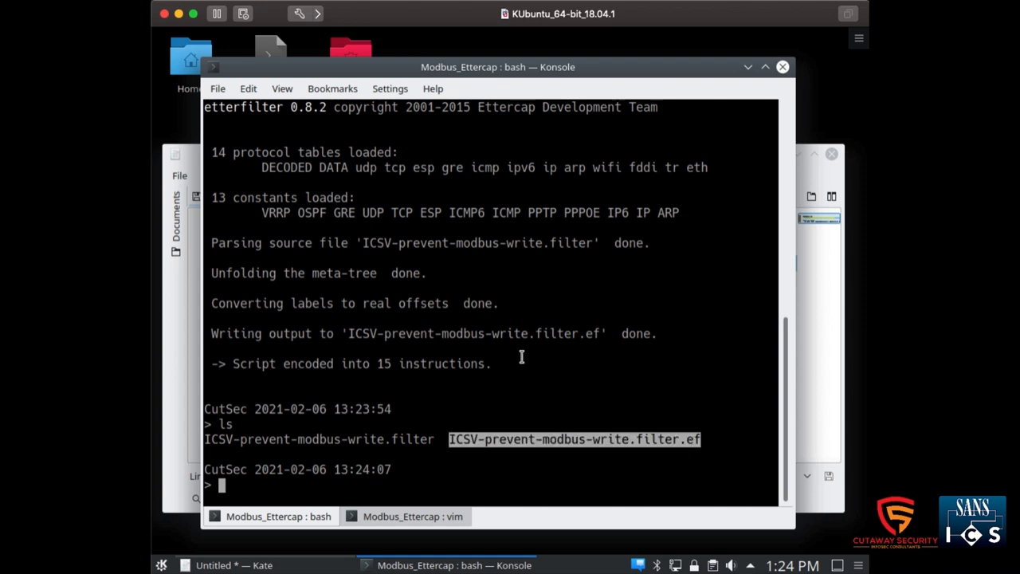
mouse_move(578, 359)
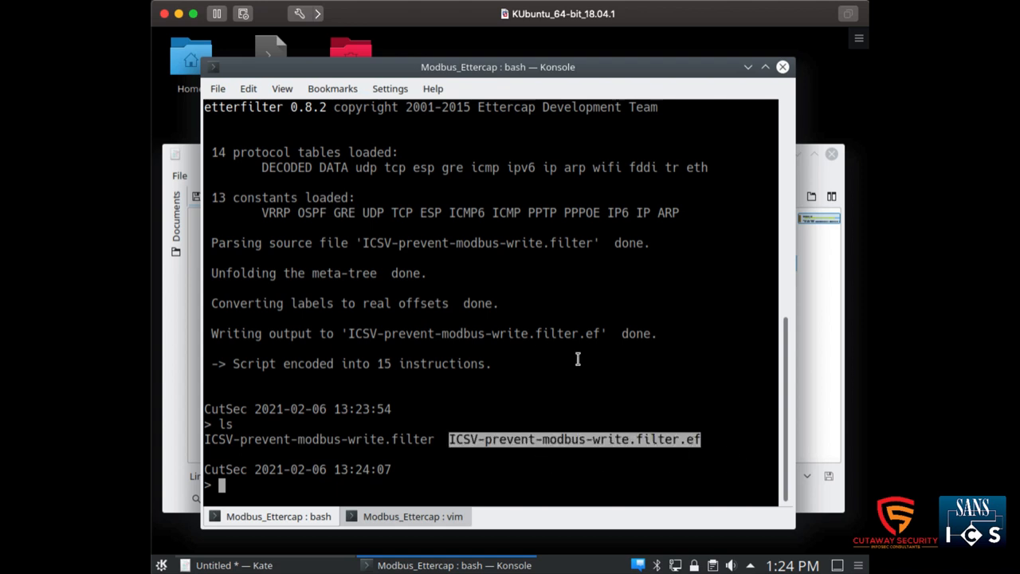
text(clear)
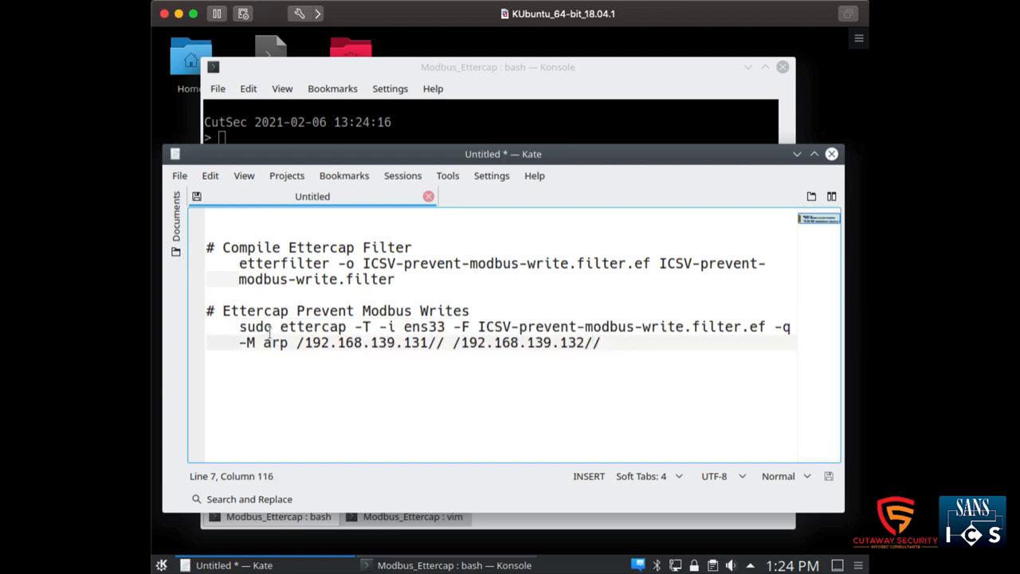
double_click(255, 327)
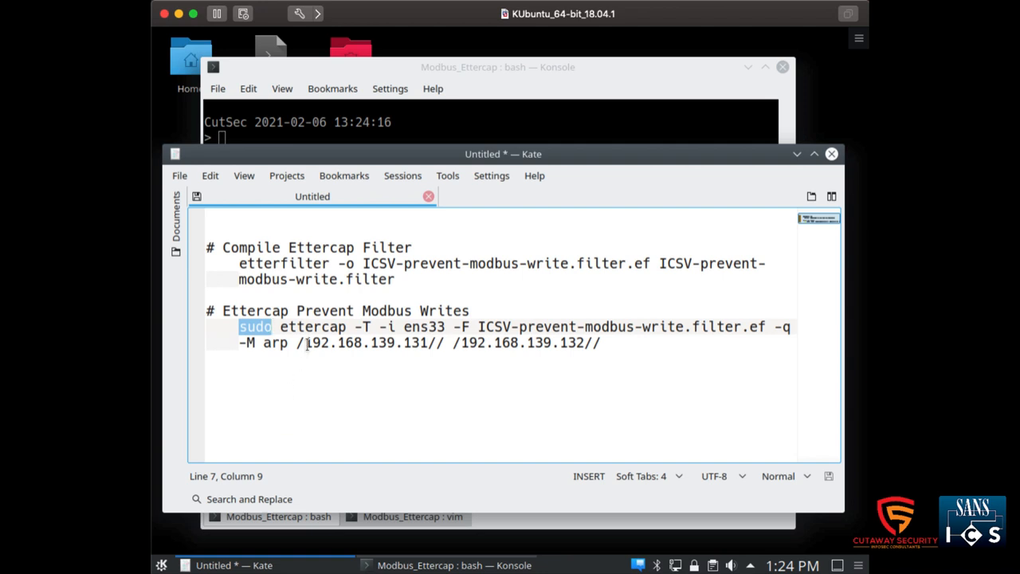
double_click(313, 326)
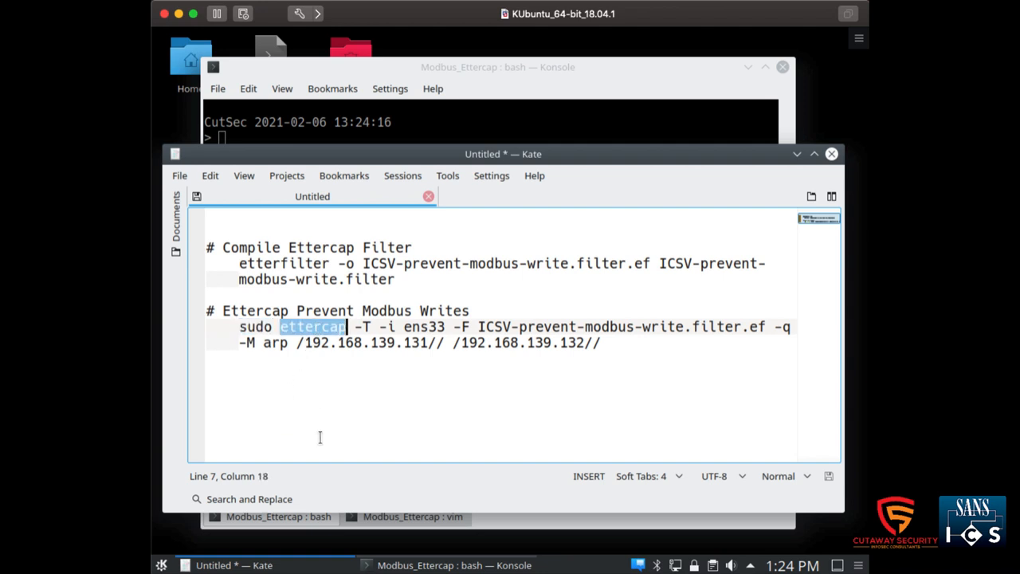
click(385, 326)
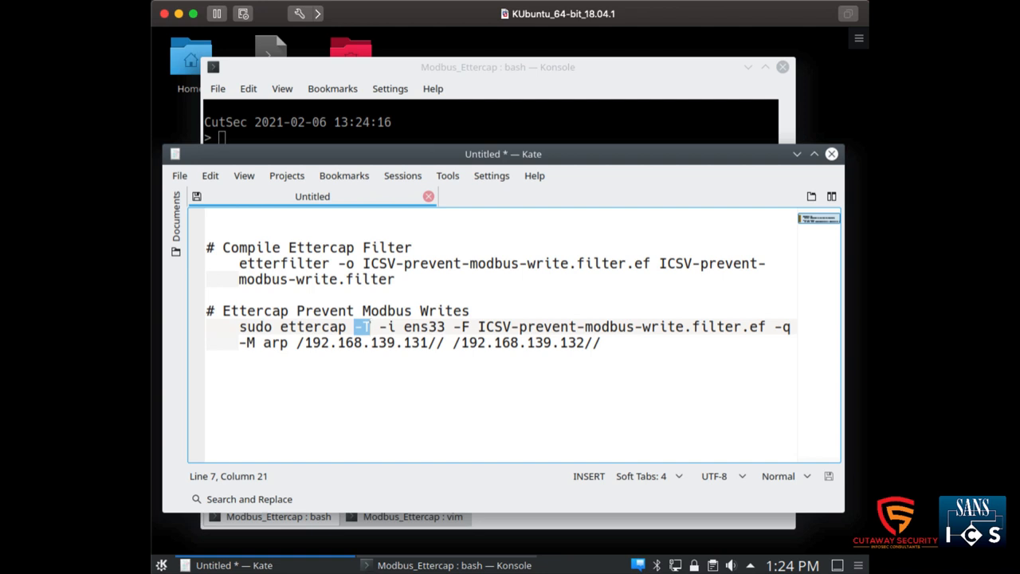
mouse_move(393, 454)
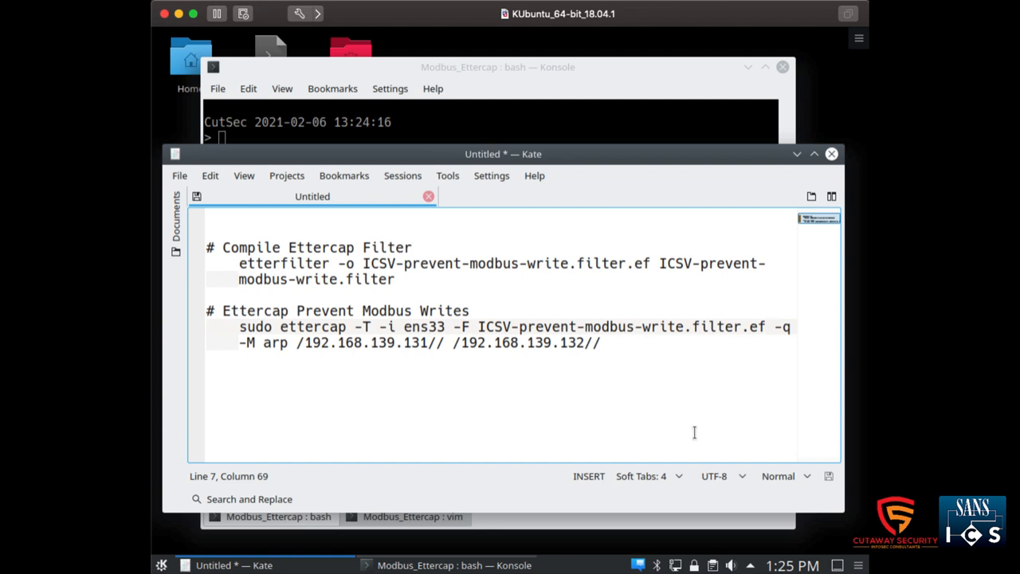
mouse_move(774, 321)
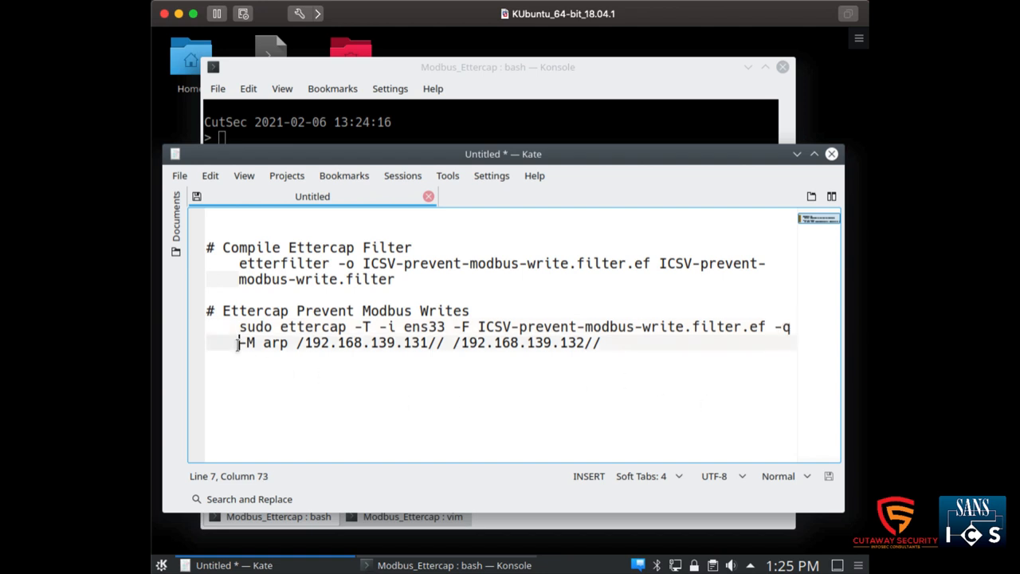
drag(239, 342, 289, 343)
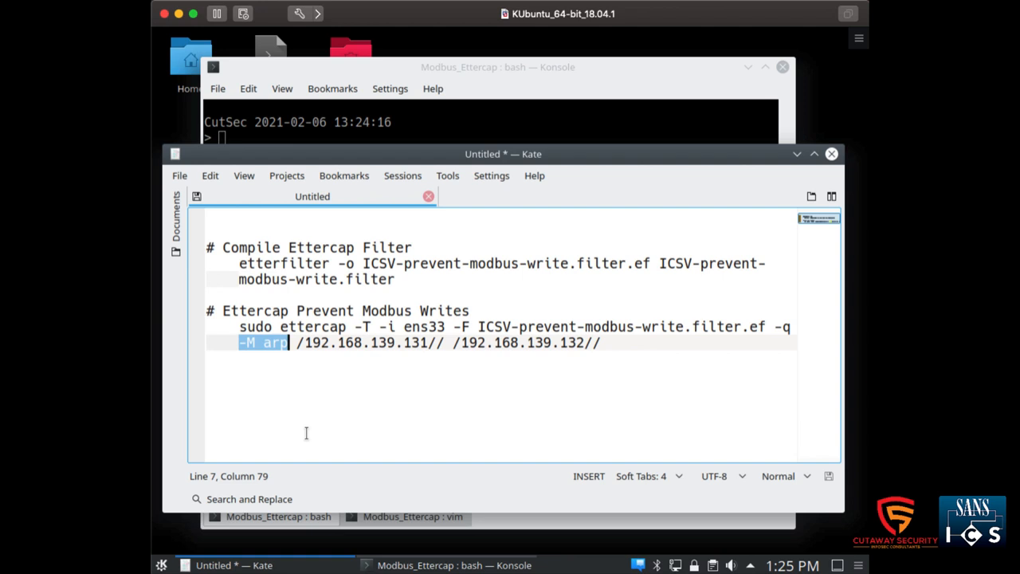
mouse_move(242, 354)
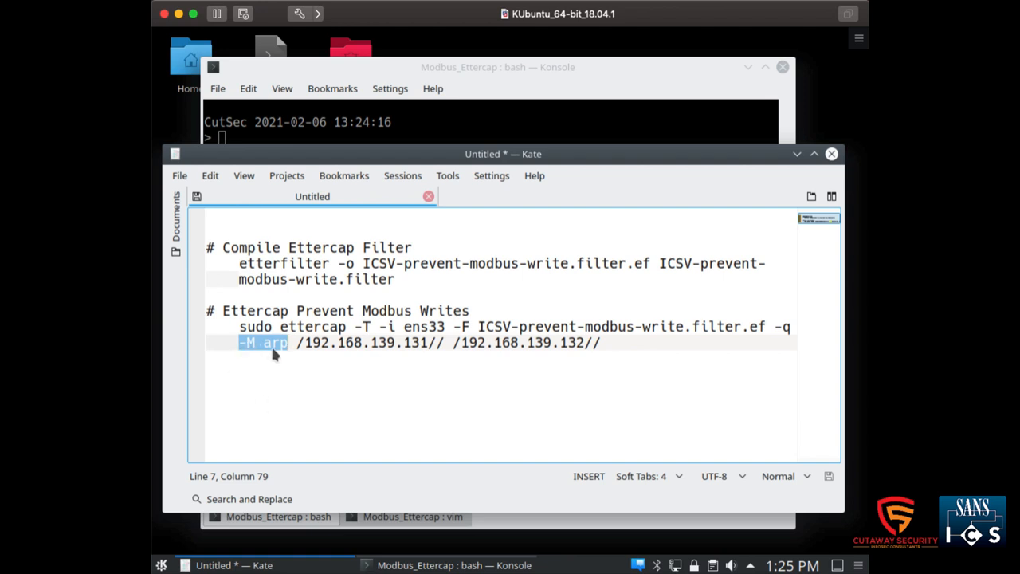
click(289, 379)
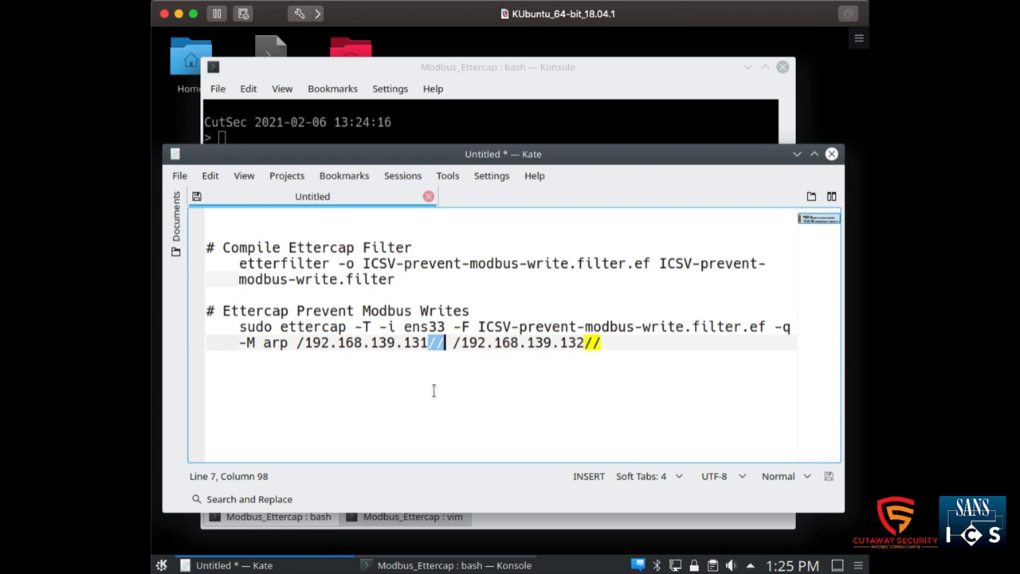
double_click(350, 342)
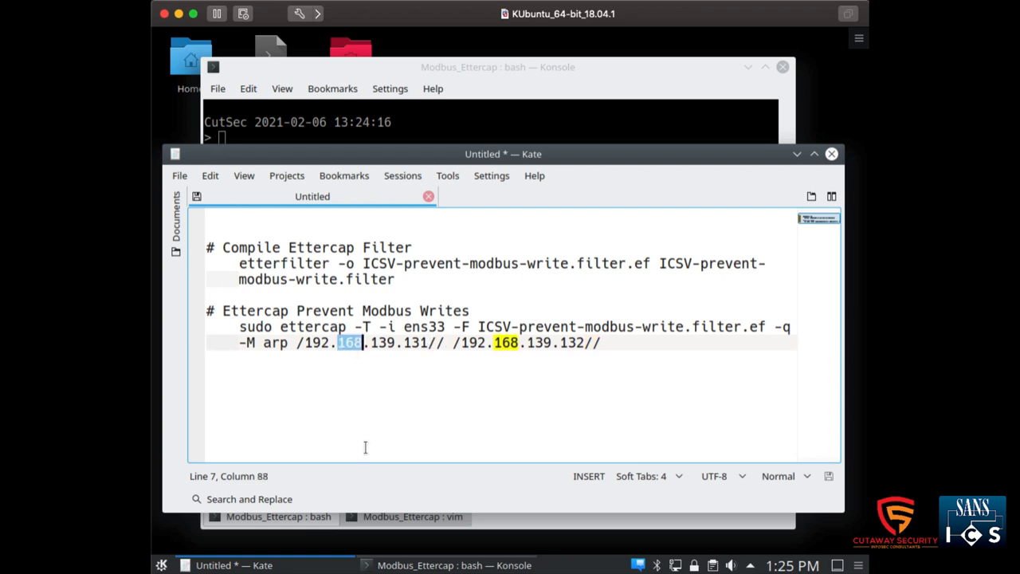
mouse_move(428, 410)
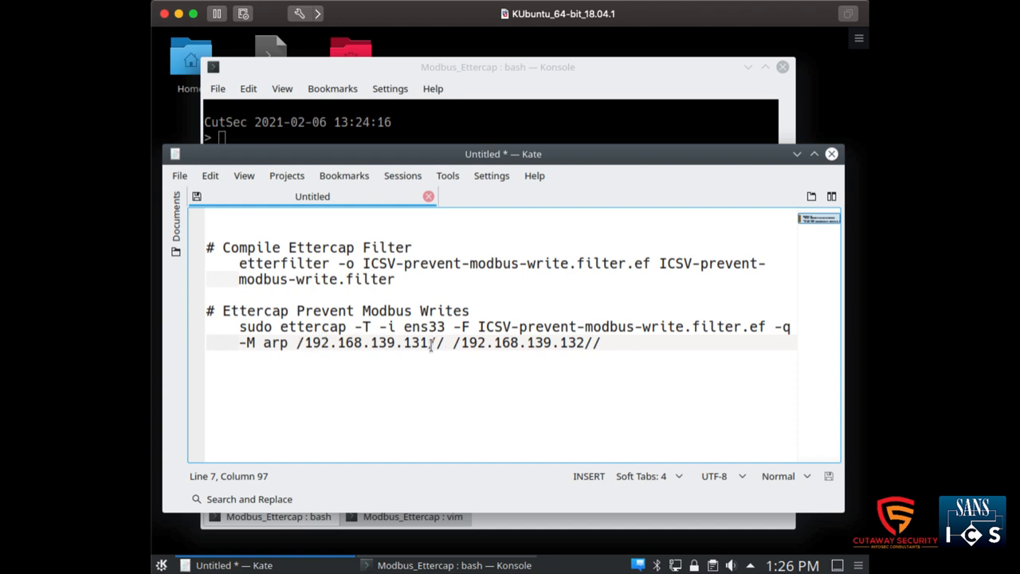
mouse_move(362, 349)
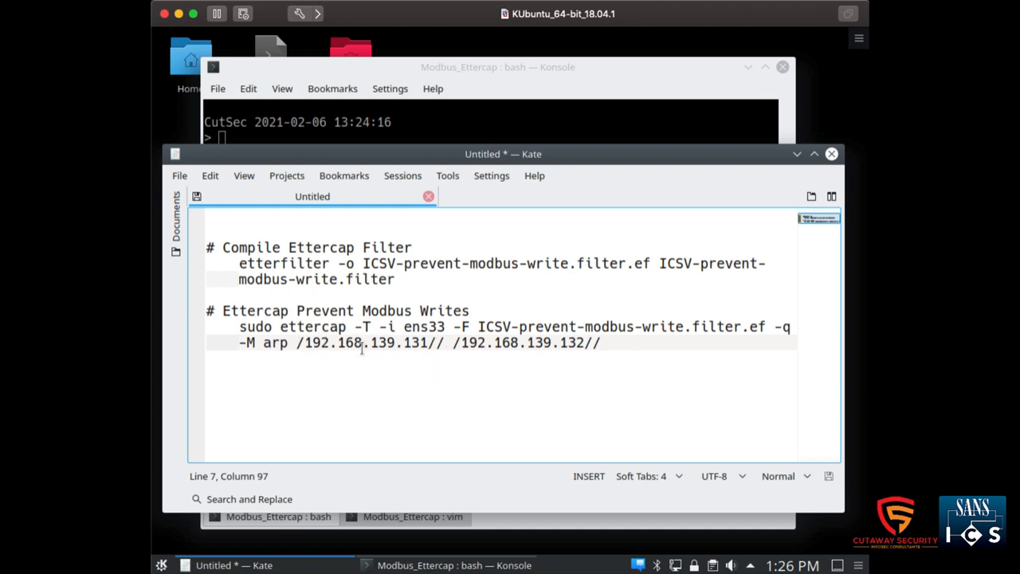
drag(297, 342, 437, 342)
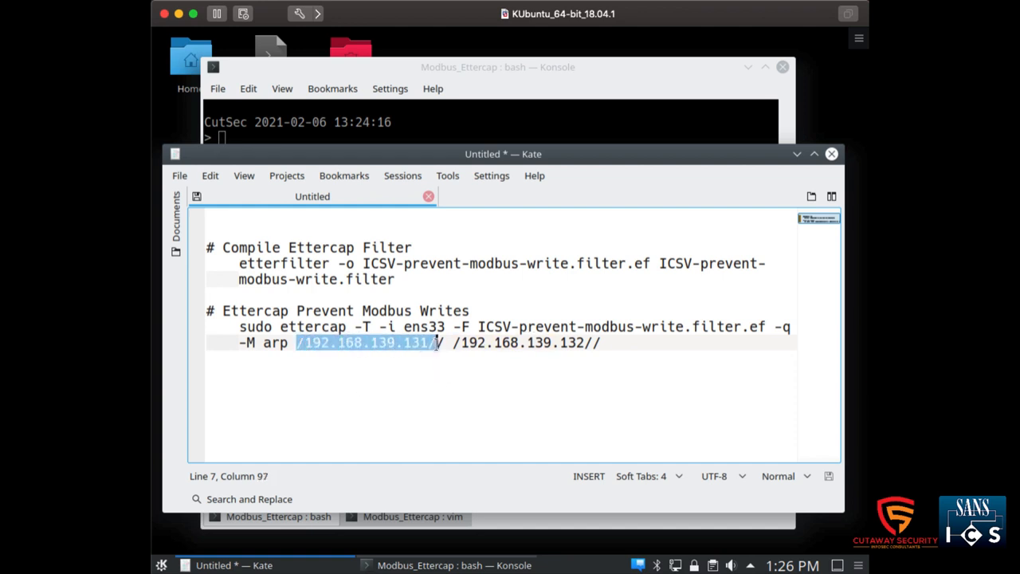
click(466, 342)
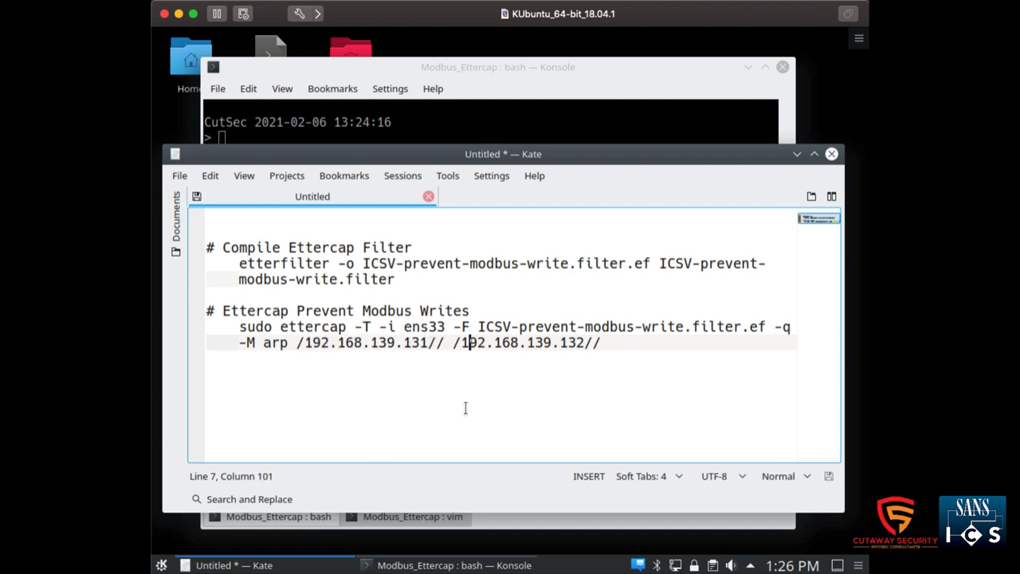
drag(451, 342, 602, 342)
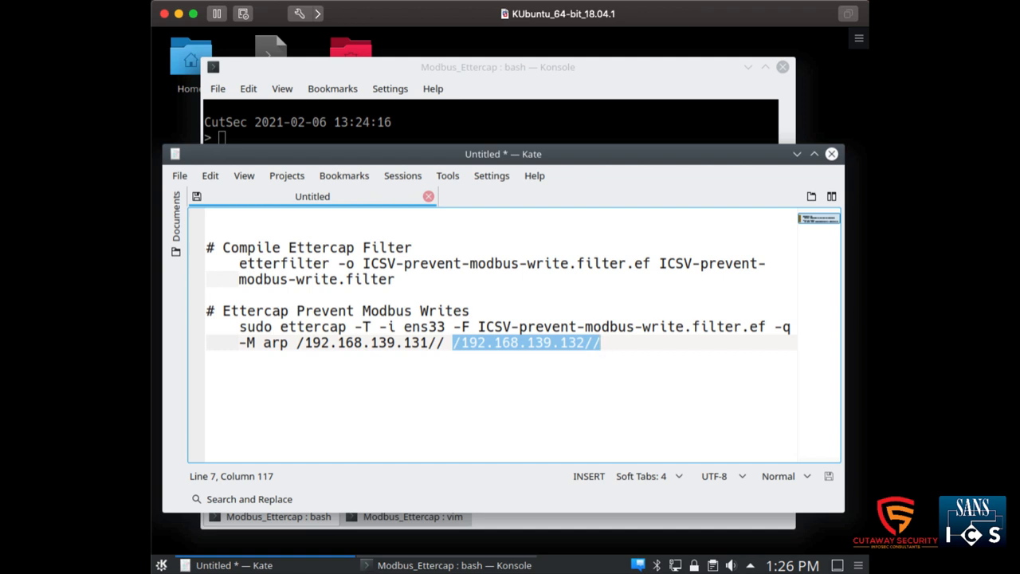
mouse_move(573, 444)
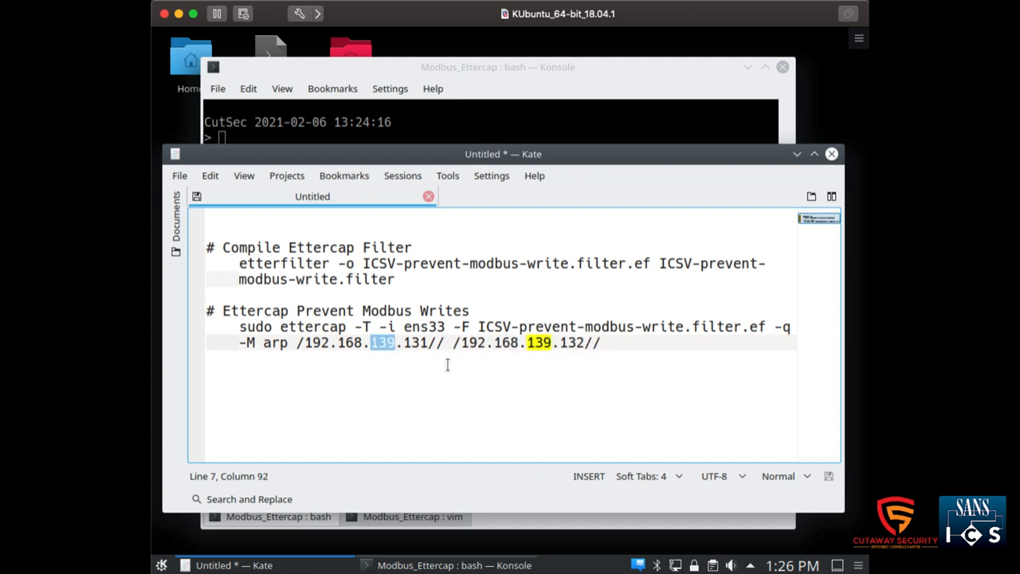
double_click(571, 342)
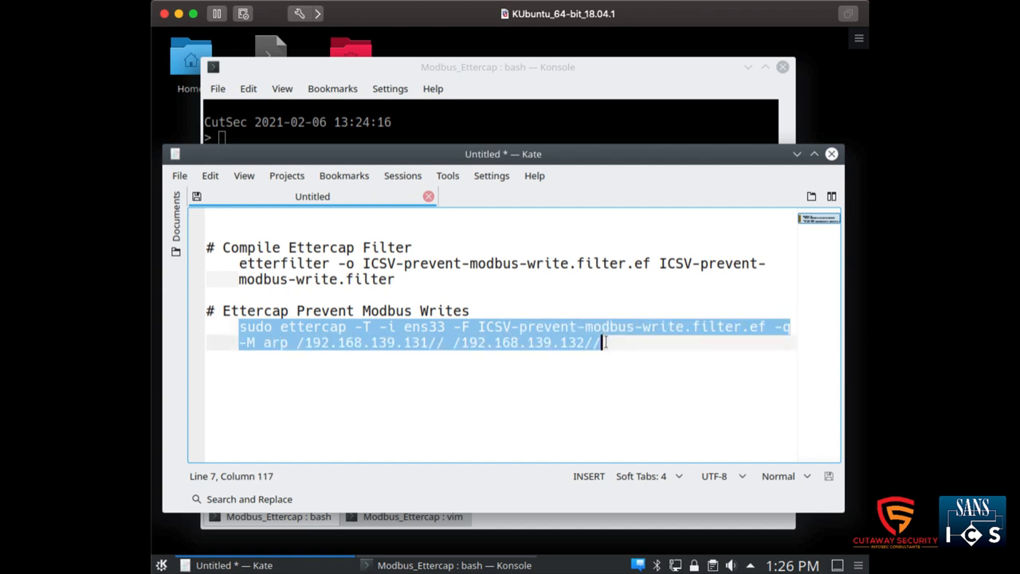
Copy the ettercap ARP-poisoning command from the Kate notes.
right_click(601, 342)
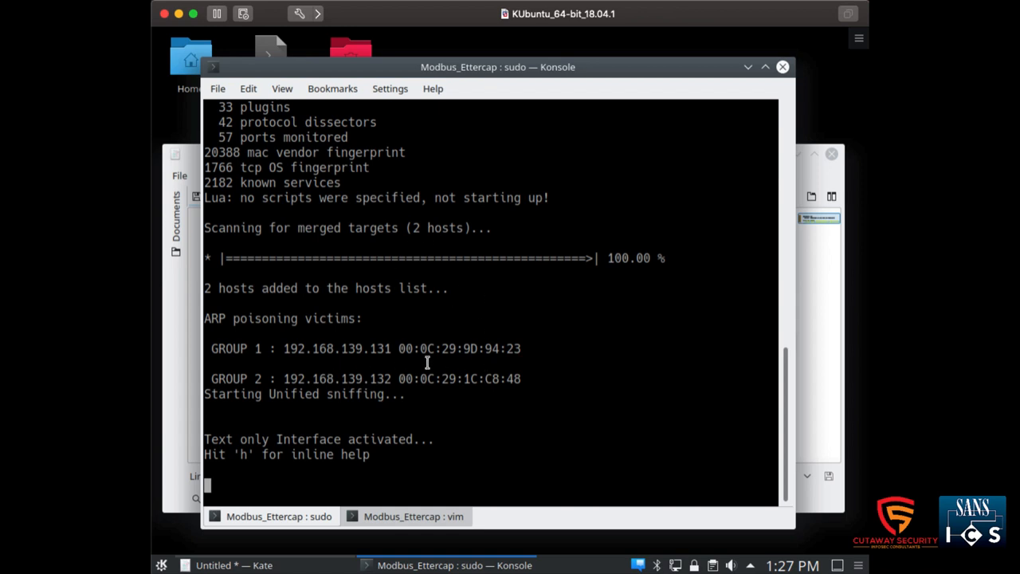
mouse_move(574, 426)
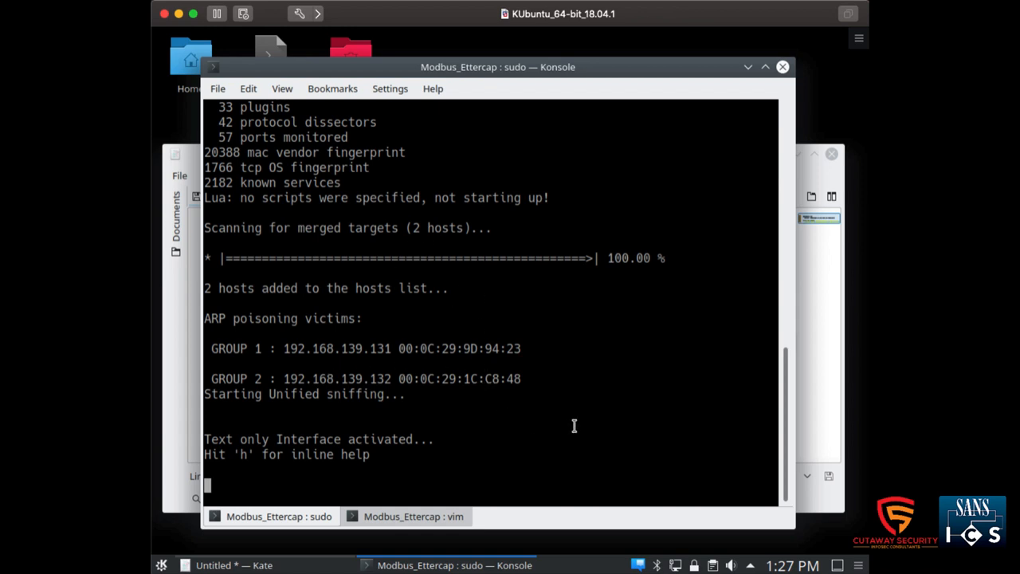
mouse_move(624, 428)
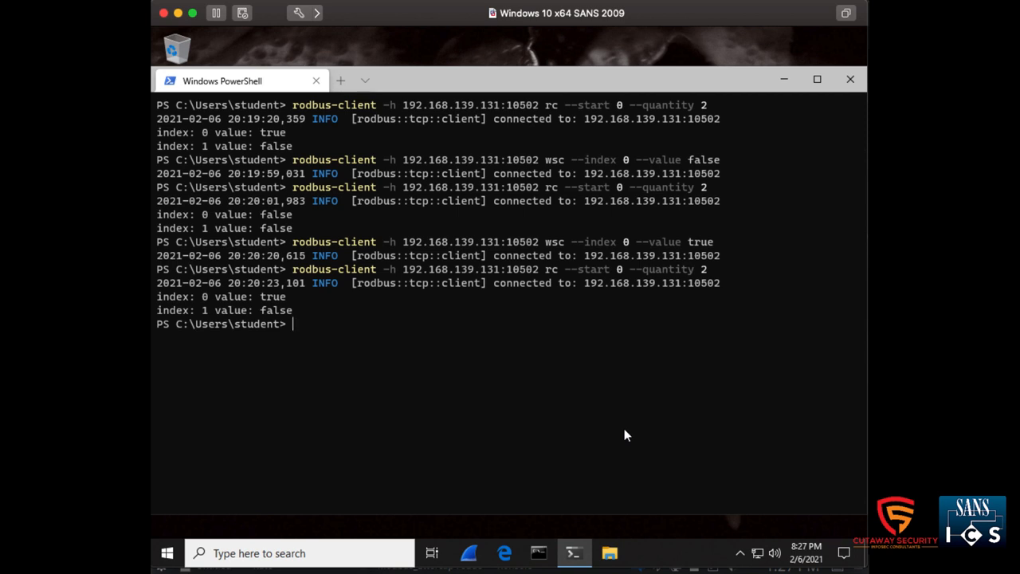
Clear PowerShell and read coils 0–1 from 192.168.139.131:10502.
text(clear)
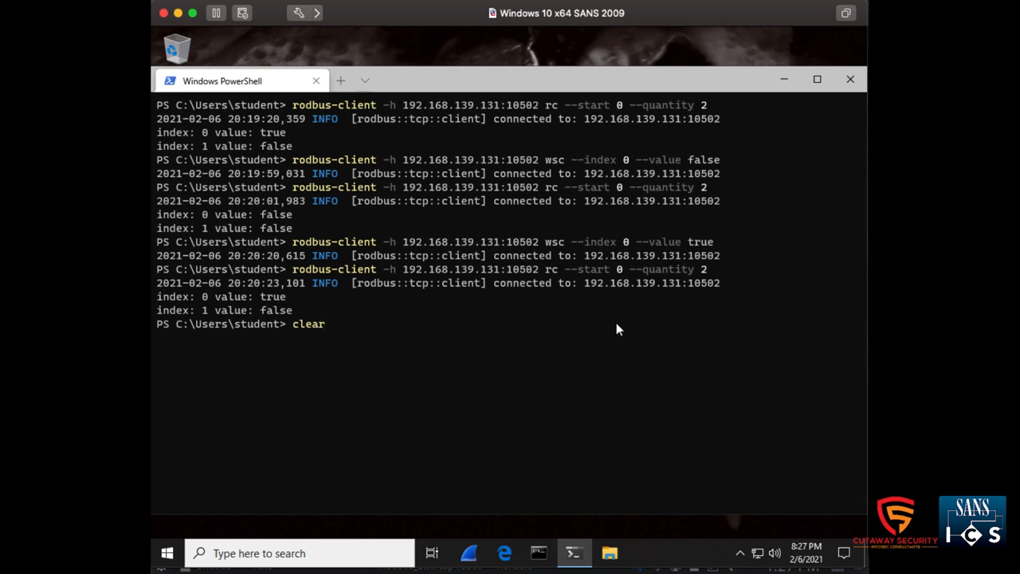
mouse_move(558, 114)
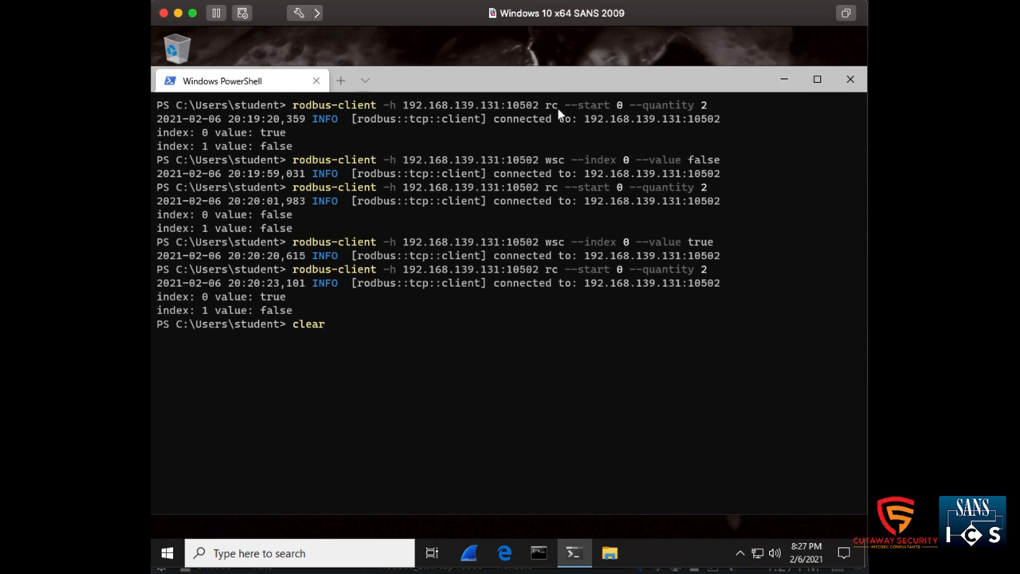
mouse_move(423, 342)
text(rodbus-client -h 192.168.139.131:10502 rc --start 0 --quantity 2)
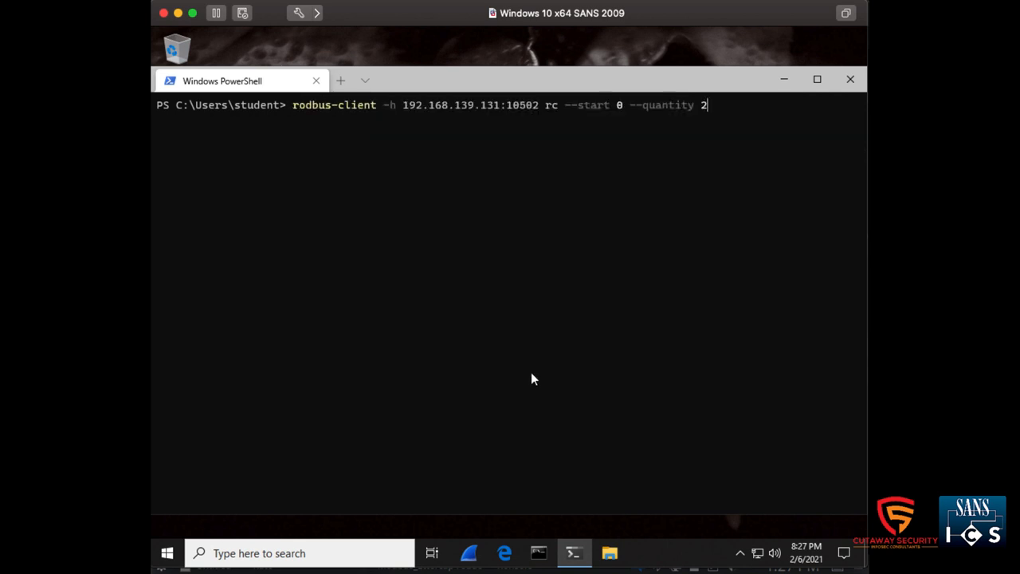
key(Enter)
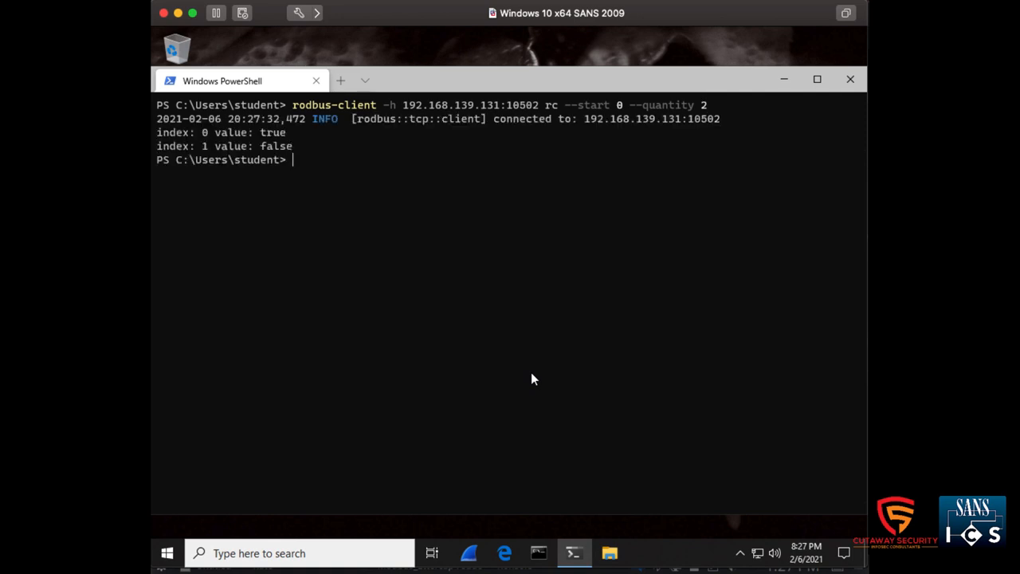
mouse_move(376, 265)
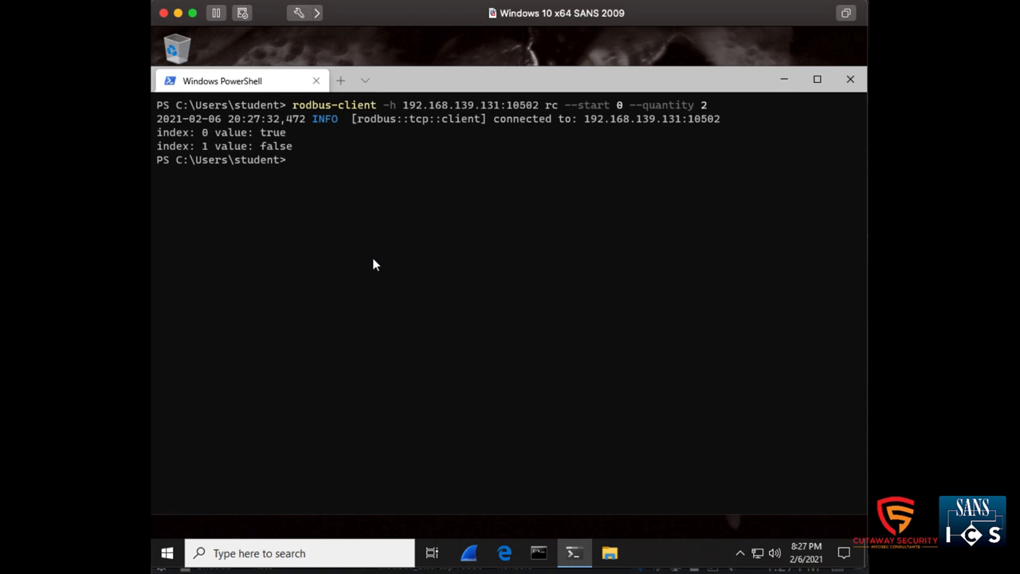
Clear the screen and attempt writing false to coil 0 on 192.168.139.131:10502, which fails.
text(clear)
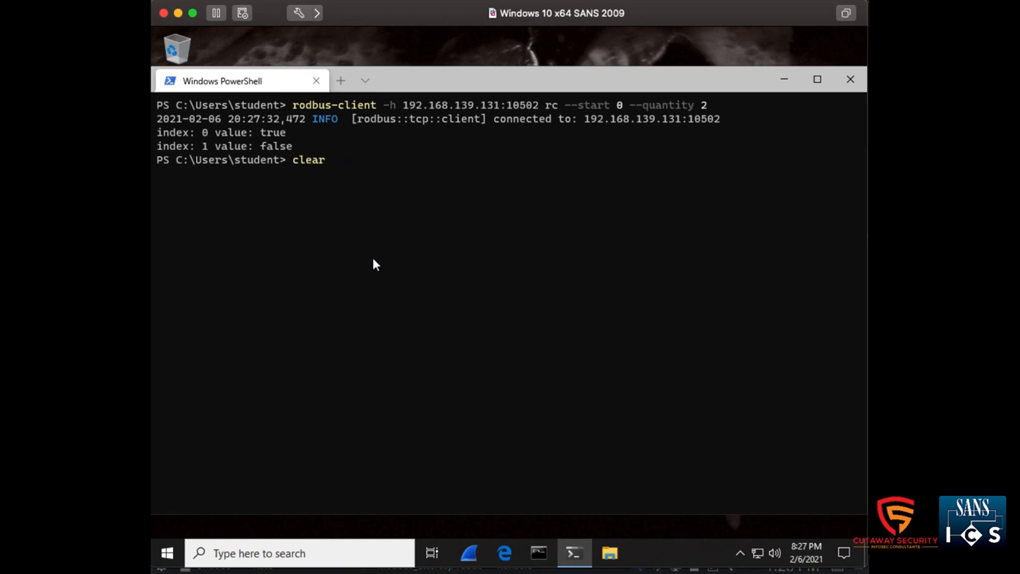
text(rodbus-client -h 192.168.139.131:10502 wsc --index 0 --value tru)
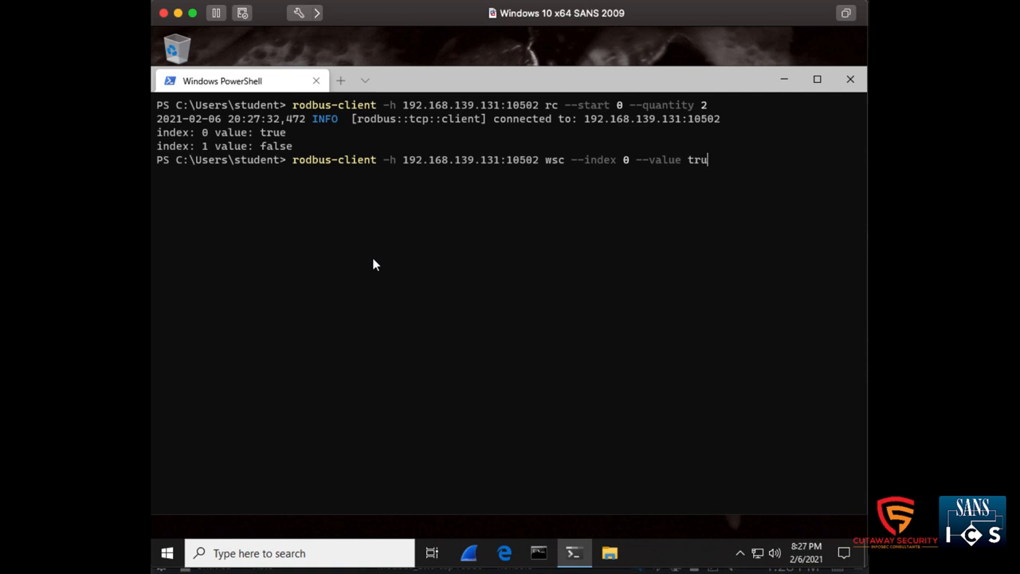
text(false)
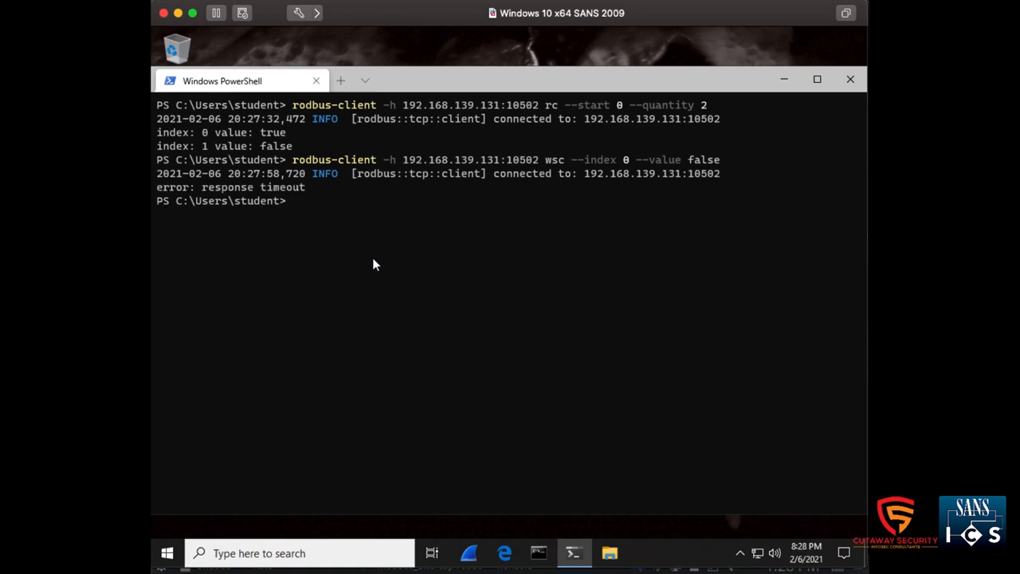
mouse_move(391, 284)
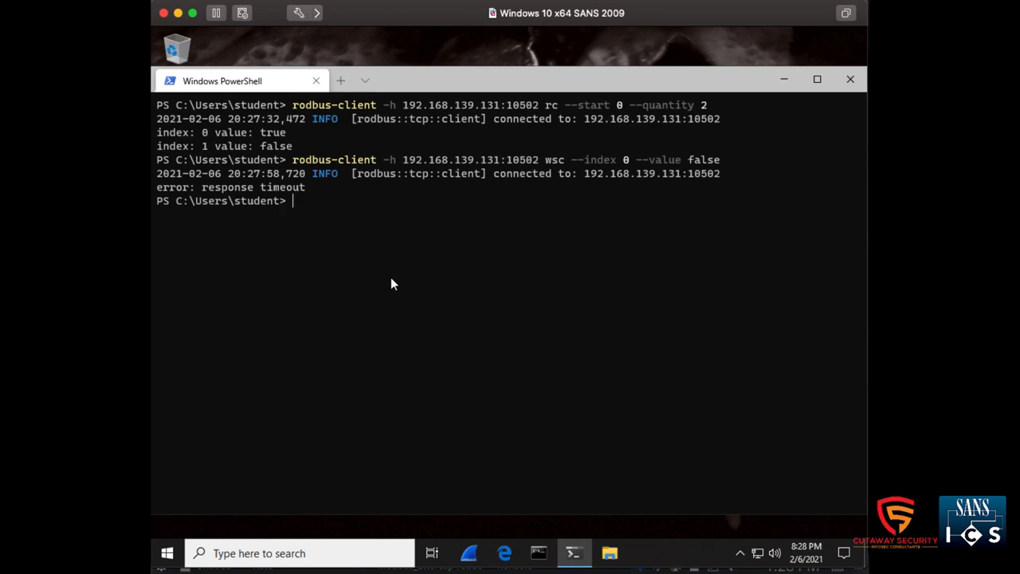
text(rodbus-client -h 192.168.139.131:10502 wsc --index 0 --value false)
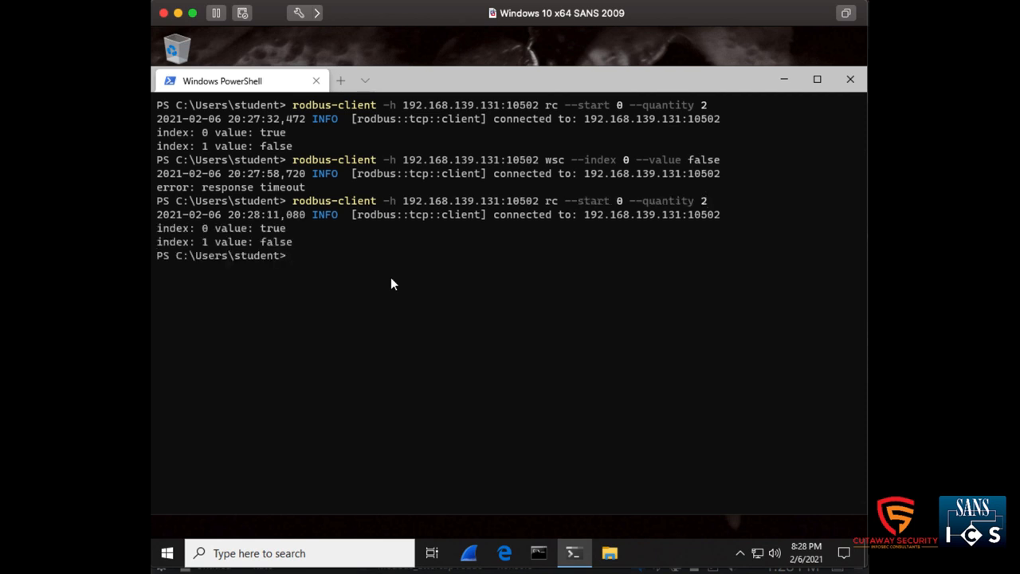
Interleave coil 0–1 reads with repeated false writes; writes time out while reads return coil 0 true.
text(rodbus-client -h 192.168.139.131:10502 rc --start 0 --quantity 2)
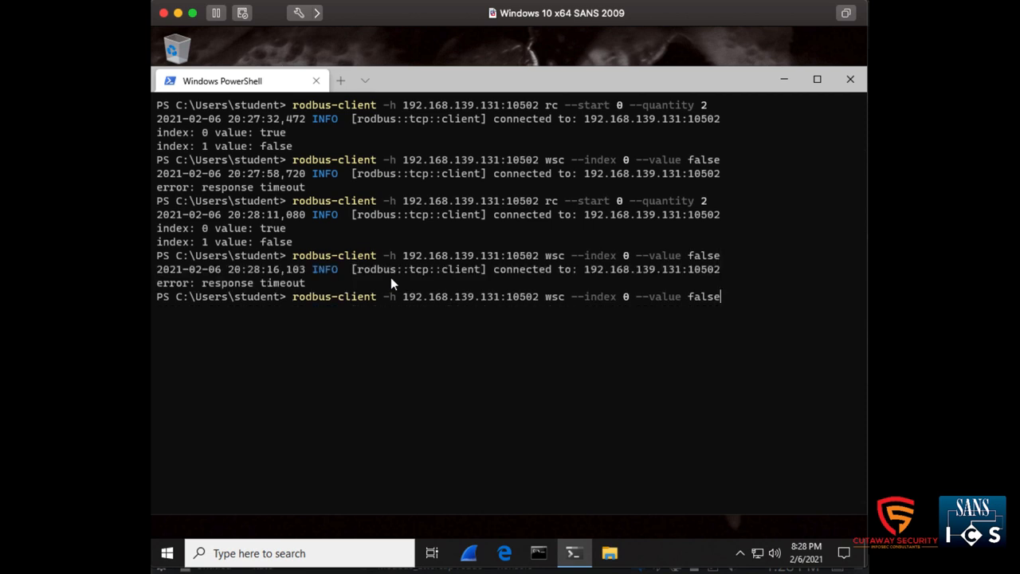
key(enter)
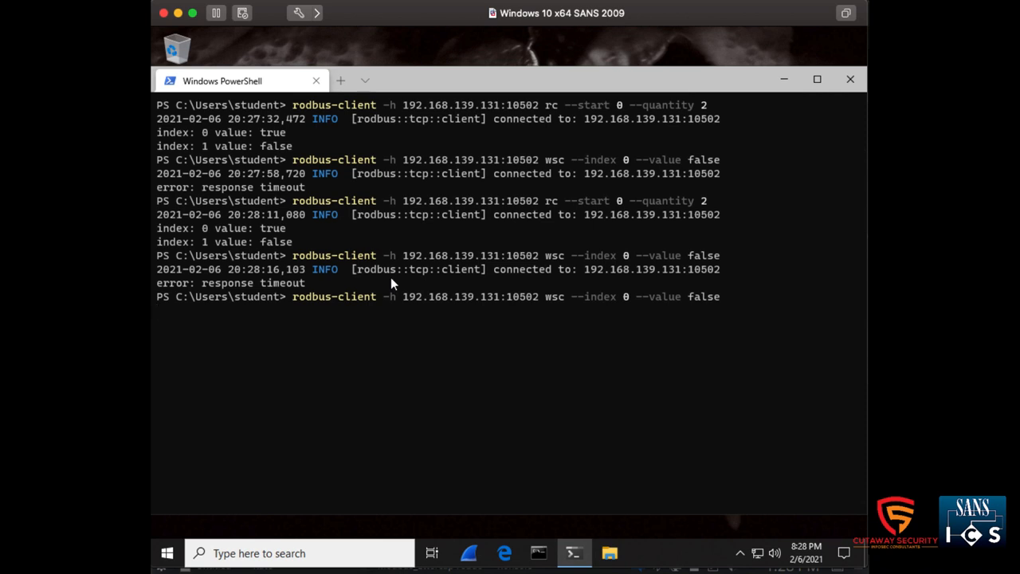
mouse_move(223, 304)
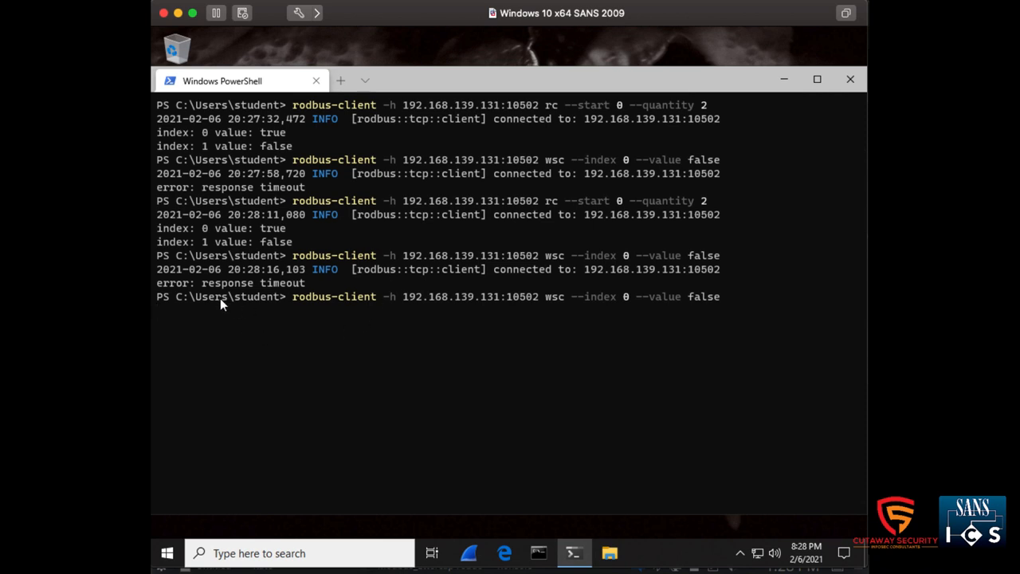
key(enter)
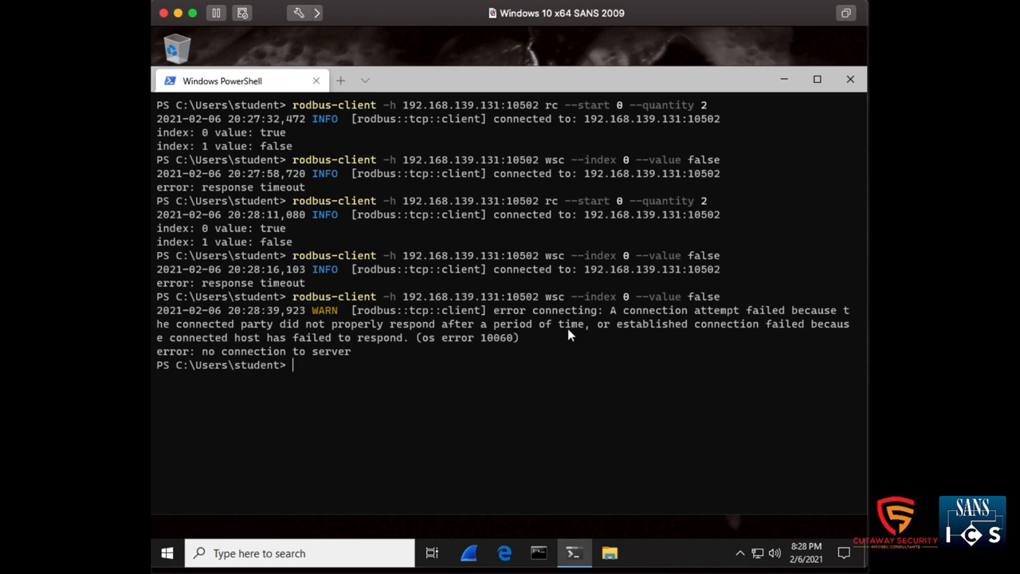
mouse_move(390, 361)
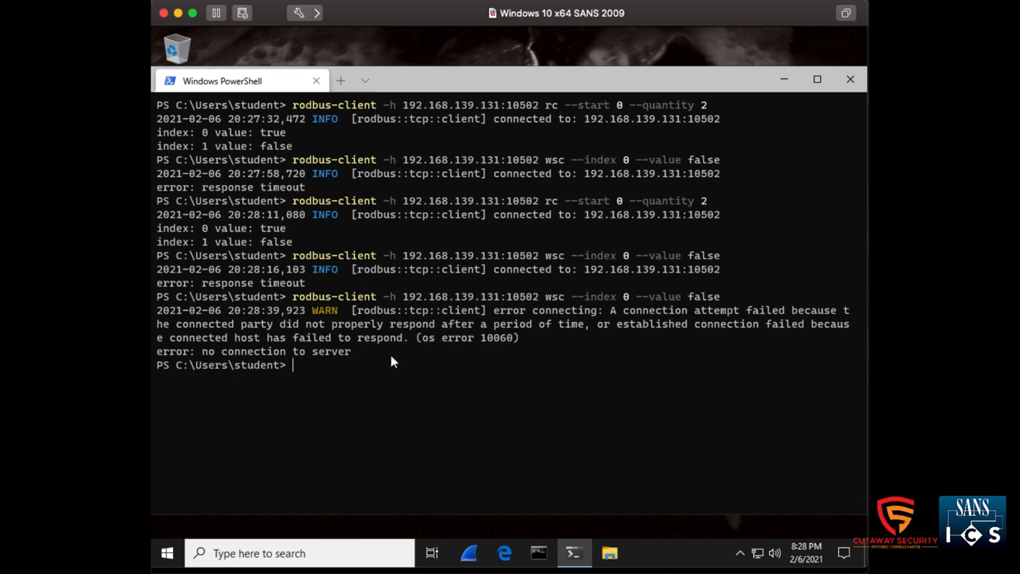
text(rodbus-client -h 192.168.139.131:10502 rc --start 0 --quantity 2)
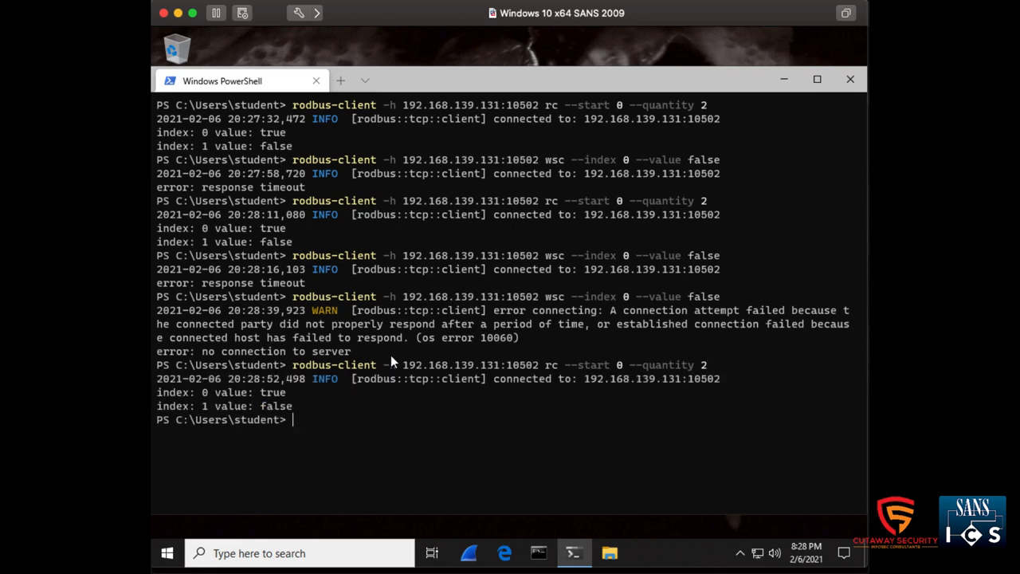
mouse_move(401, 335)
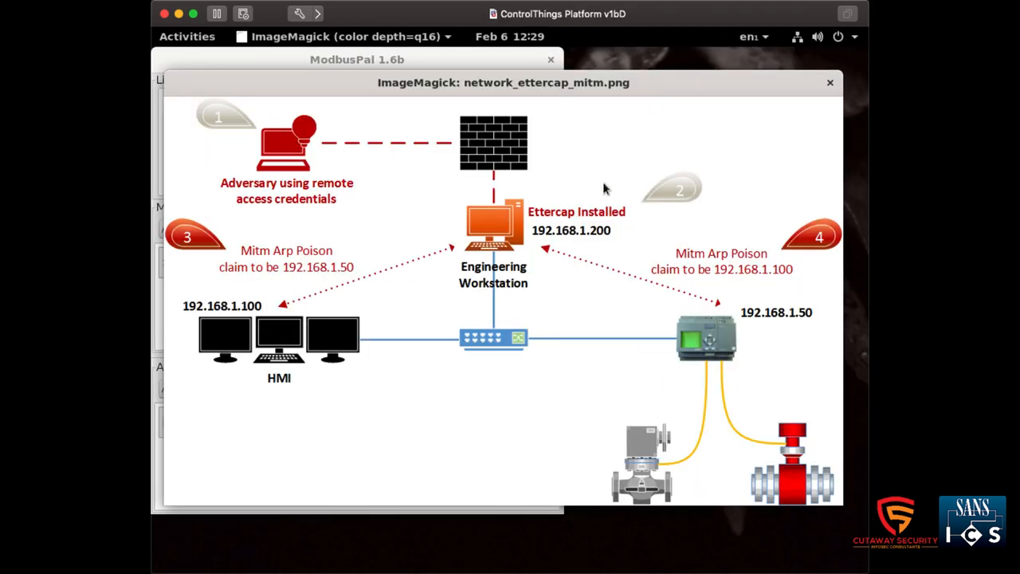
mouse_move(301, 432)
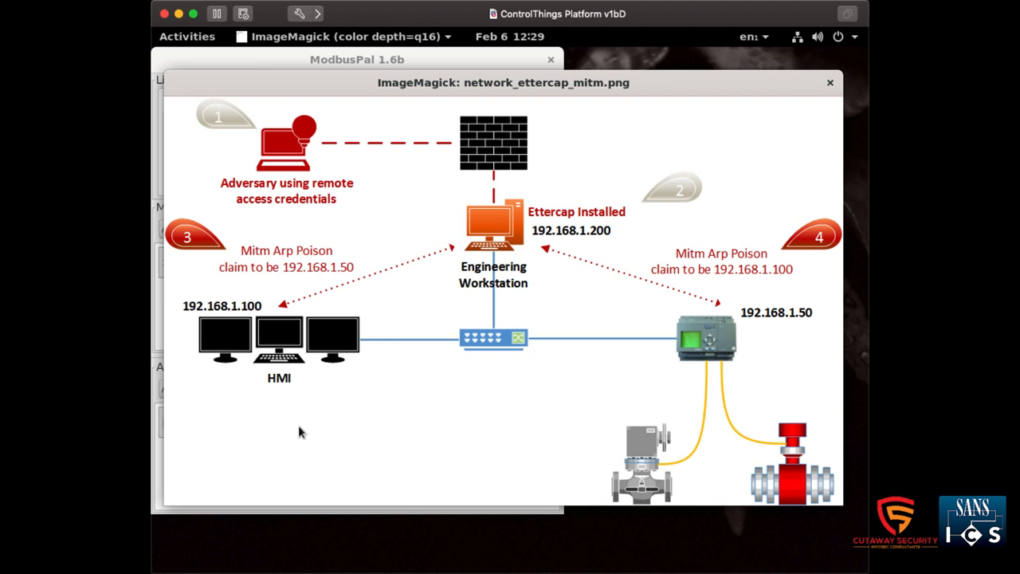
mouse_move(306, 335)
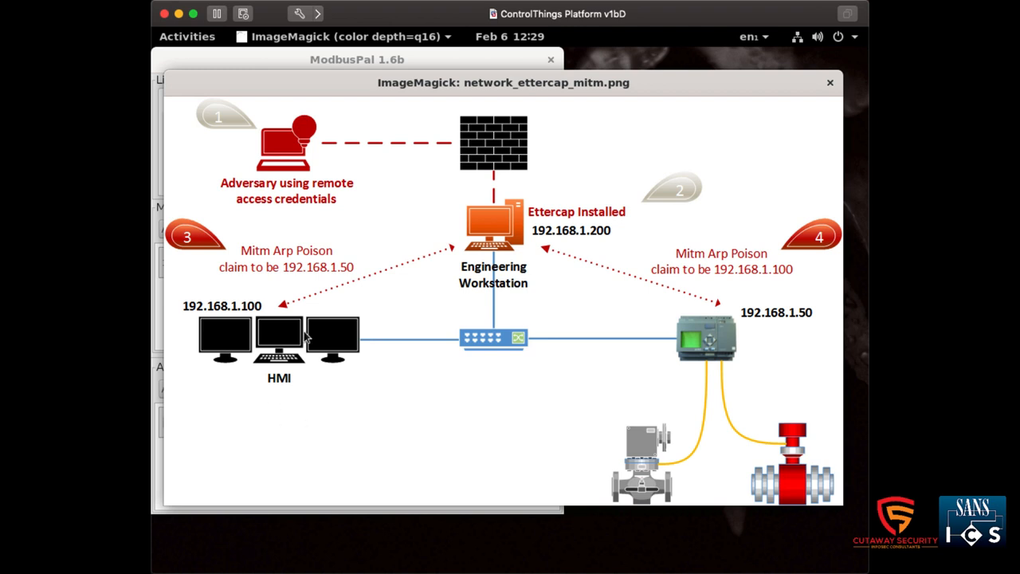
mouse_move(468, 361)
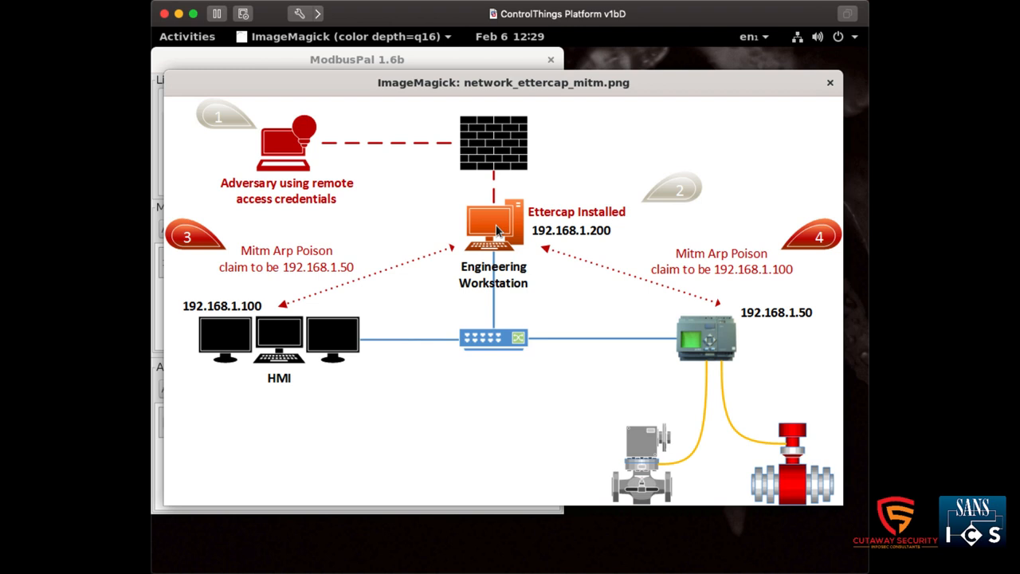
mouse_move(435, 477)
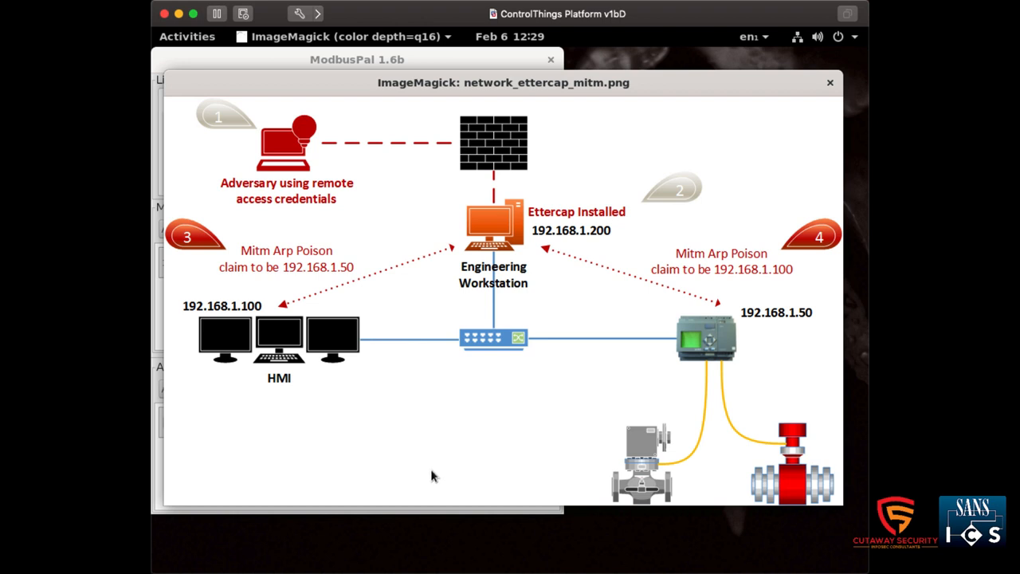
mouse_move(269, 357)
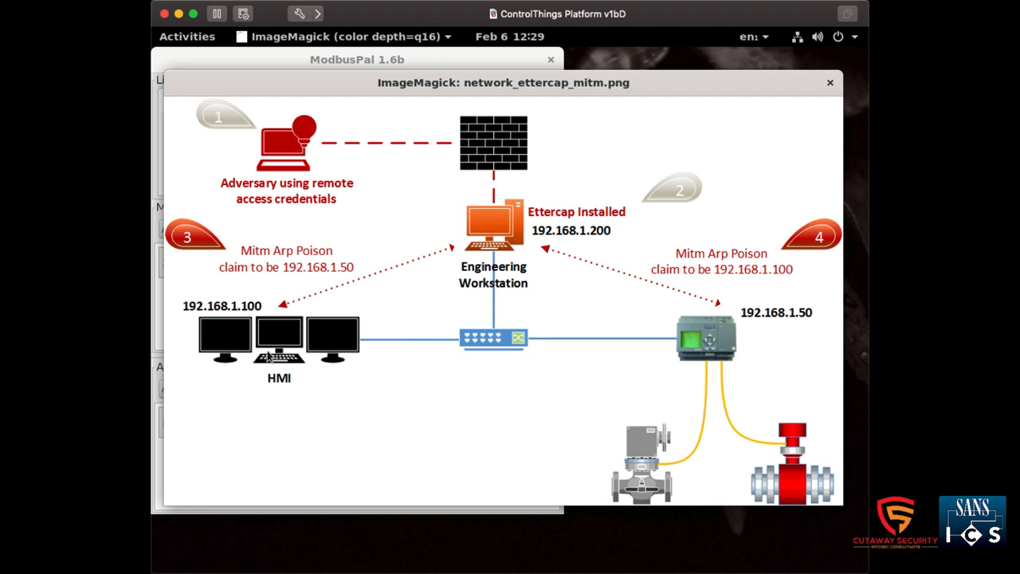
mouse_move(498, 289)
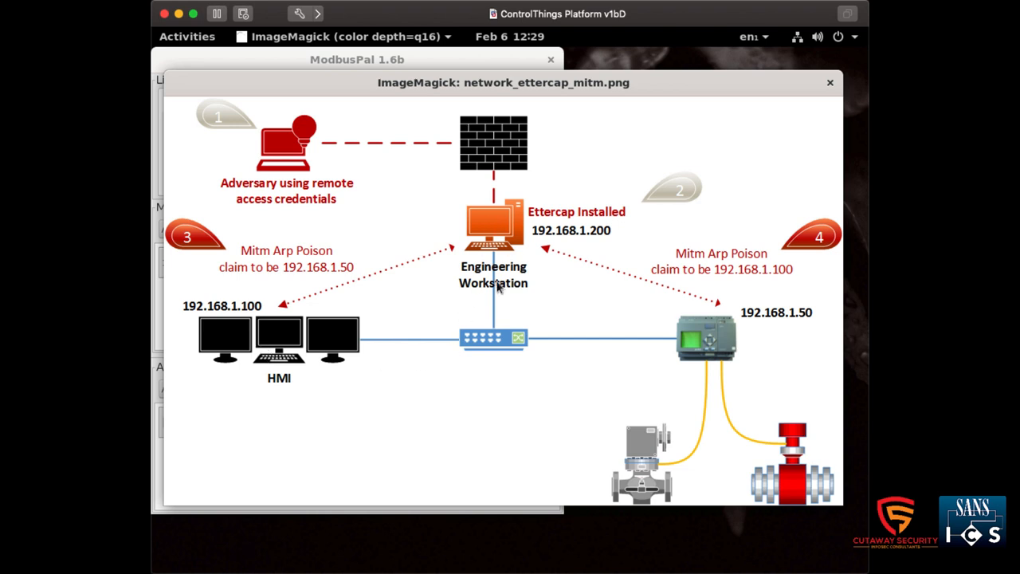
mouse_move(509, 301)
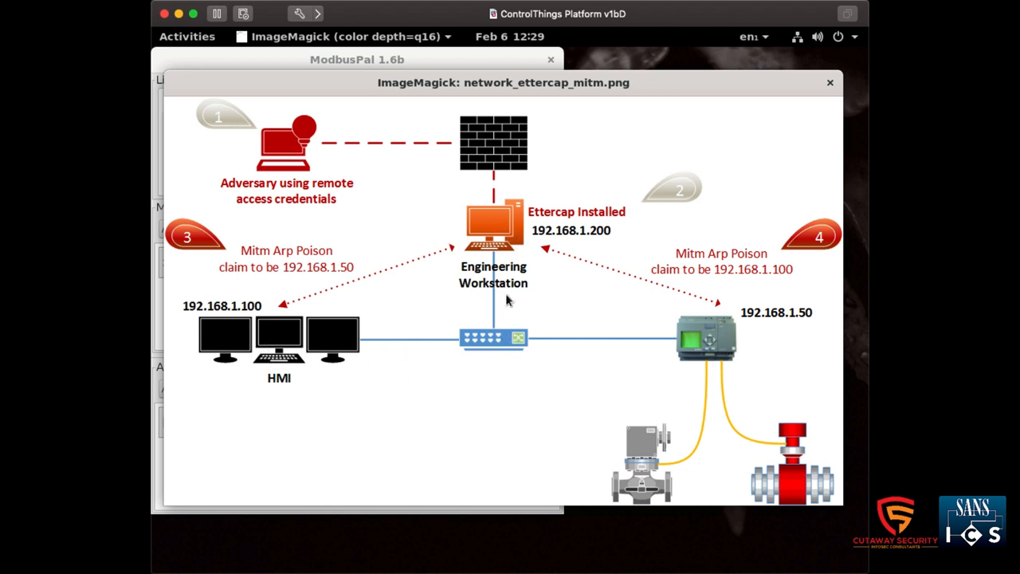
mouse_move(501, 325)
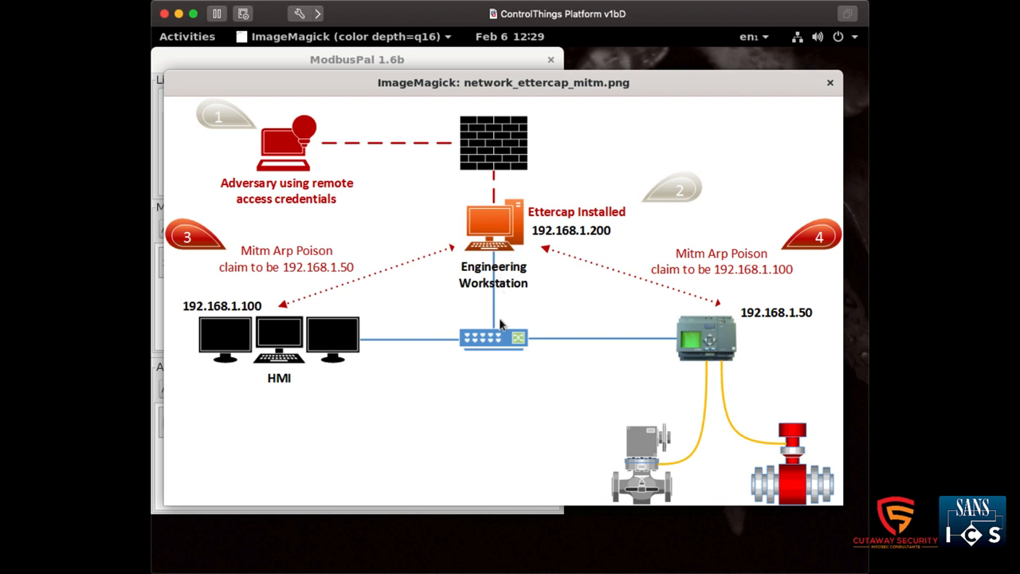
mouse_move(475, 284)
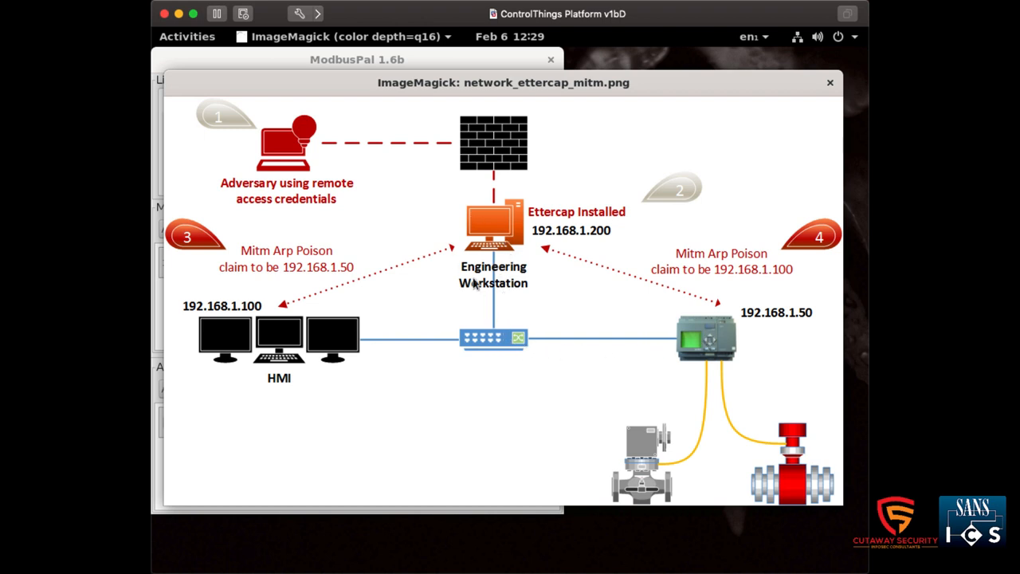
mouse_move(288, 423)
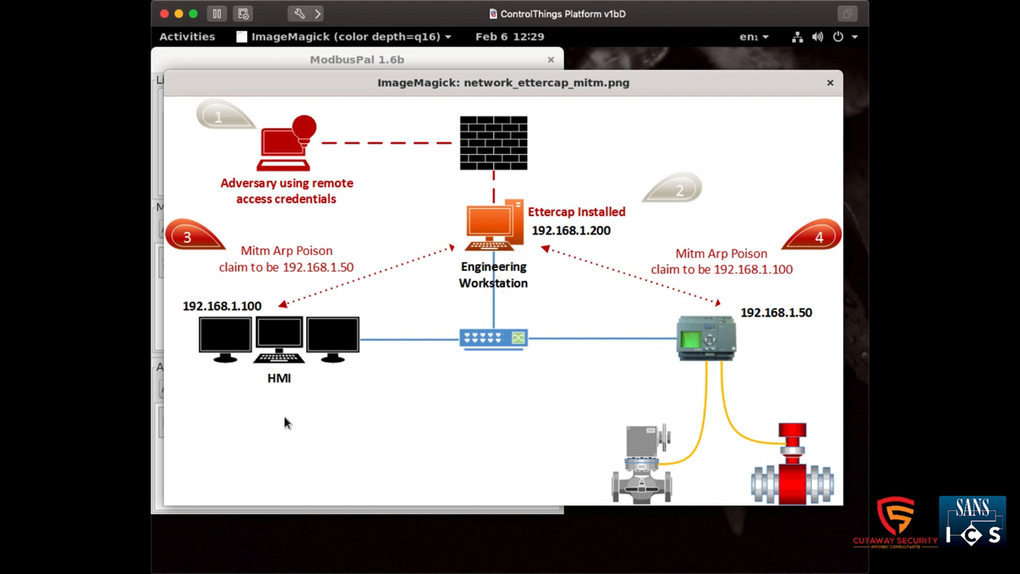